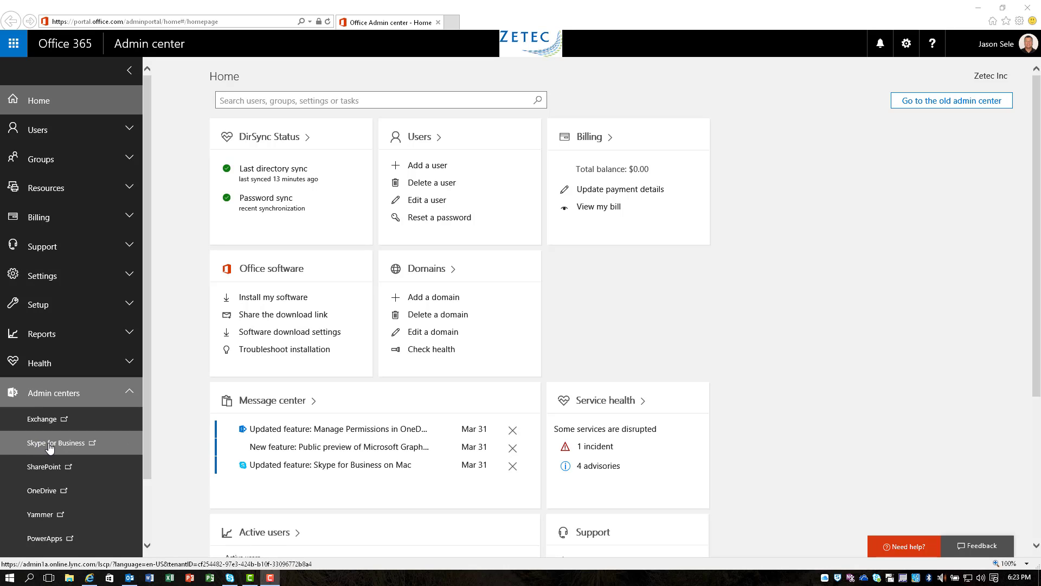
{"action": "mouse_move", "coordinate": [44, 447]}
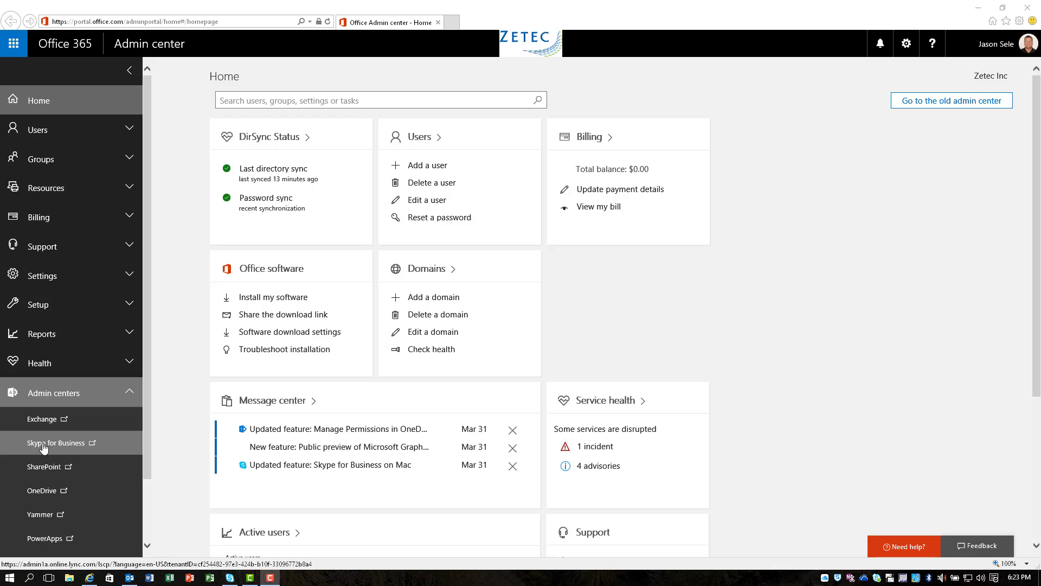
Launch the Skype for Business admin center from the Admin centers navigation
{"action": "left_click", "coordinate": [56, 443]}
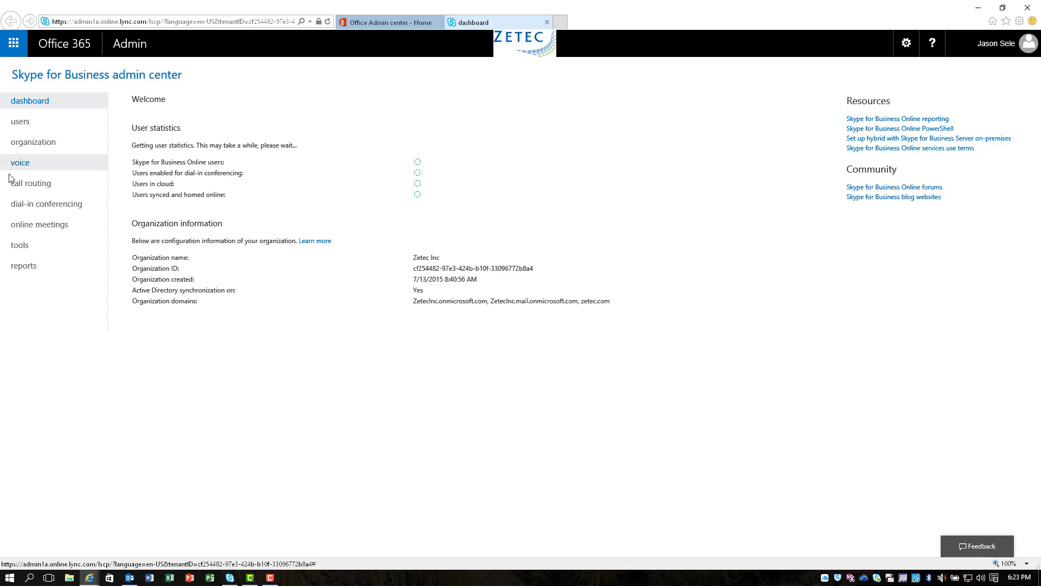
{"action": "mouse_move", "coordinate": [36, 187]}
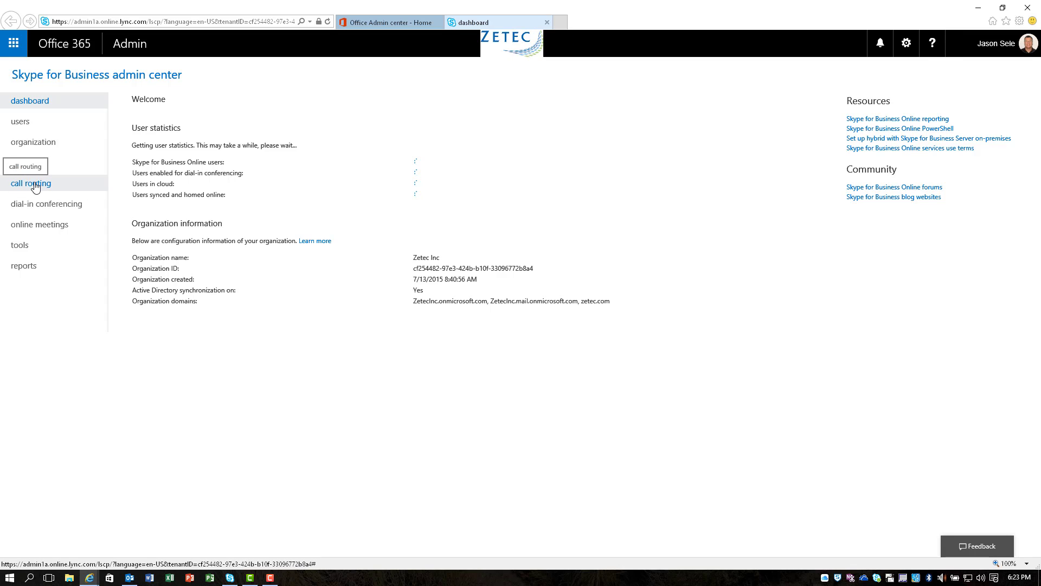
Go to call routing and show the auto attendants list with its four entries
{"action": "left_click", "coordinate": [31, 182]}
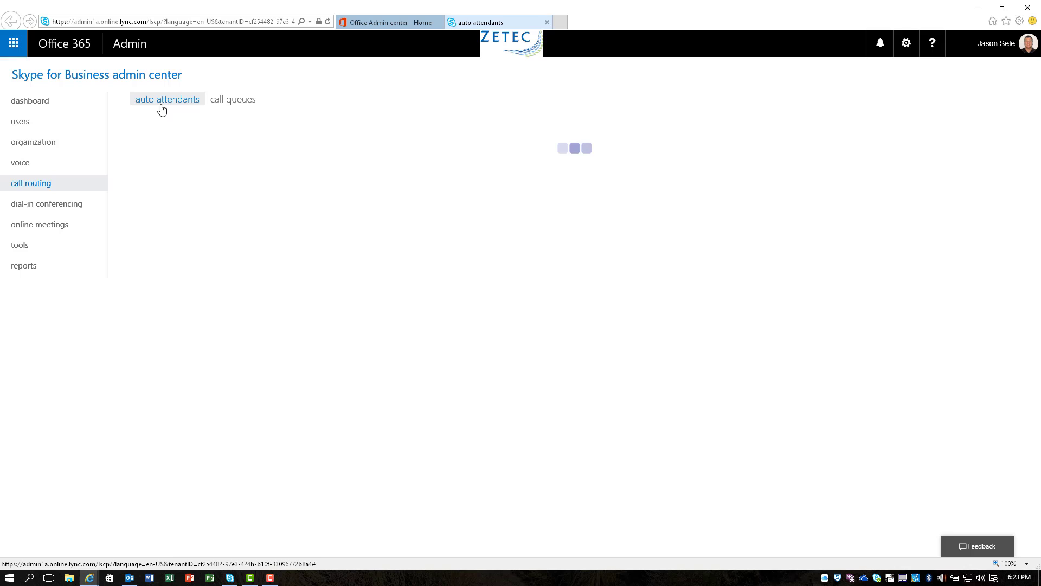
{"action": "mouse_move", "coordinate": [183, 108]}
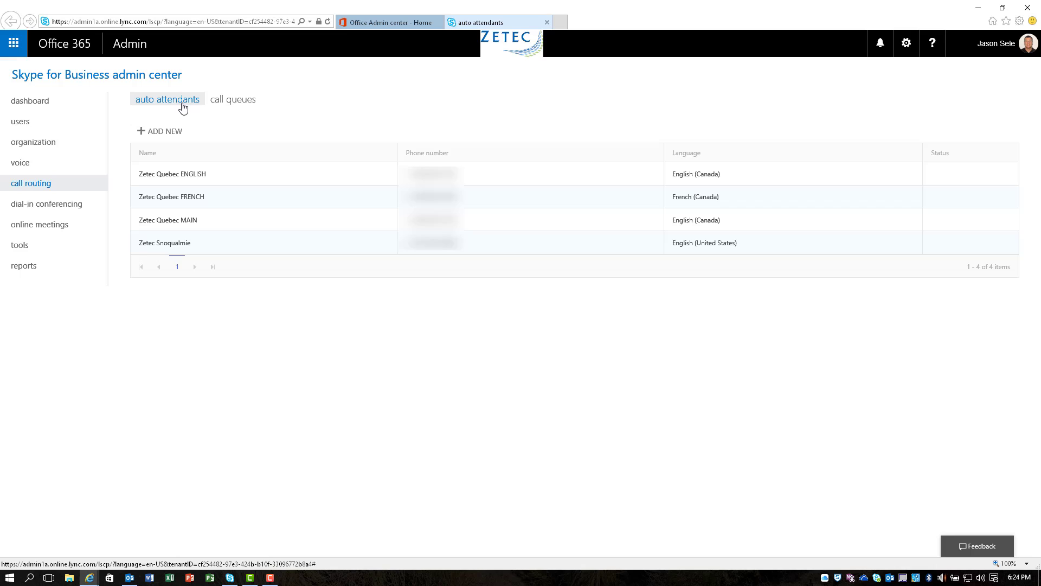
{"action": "left_click", "coordinate": [167, 100]}
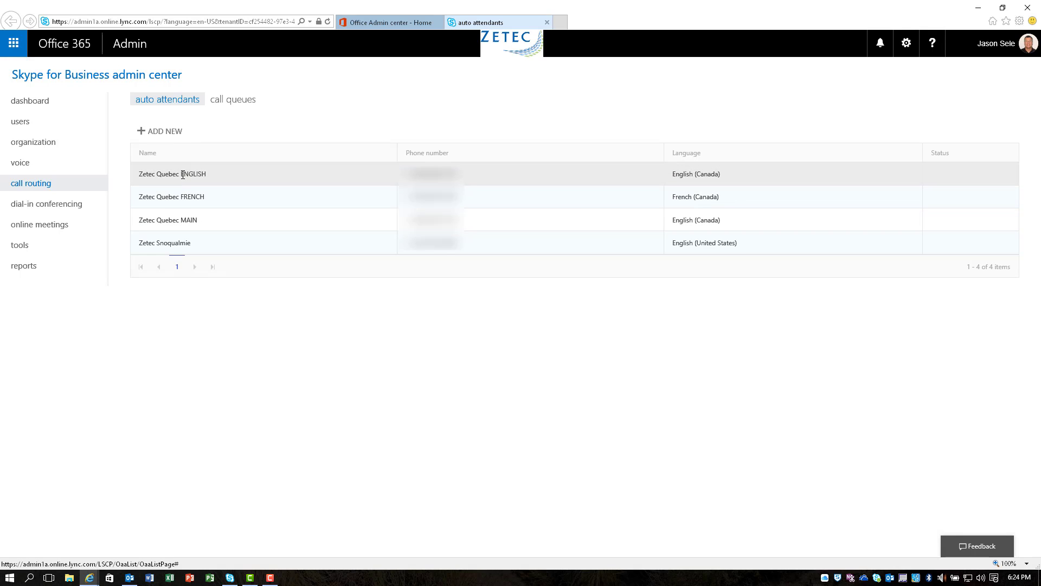
Select the Zetec Quebec ENGLISH auto attendant and begin editing its general info
{"action": "left_click", "coordinate": [172, 173]}
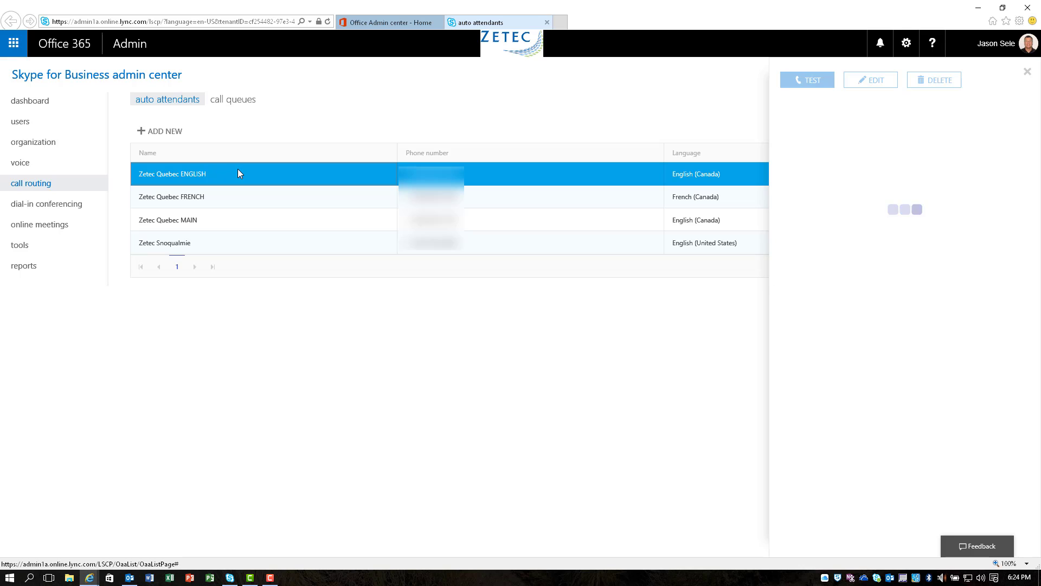
{"action": "mouse_move", "coordinate": [624, 181]}
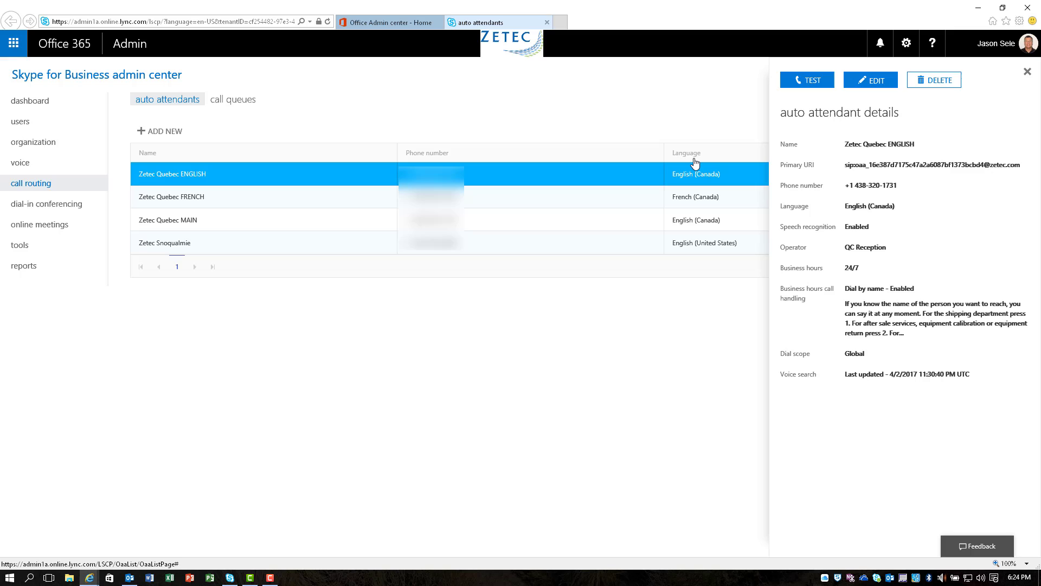
{"action": "left_click", "coordinate": [871, 79]}
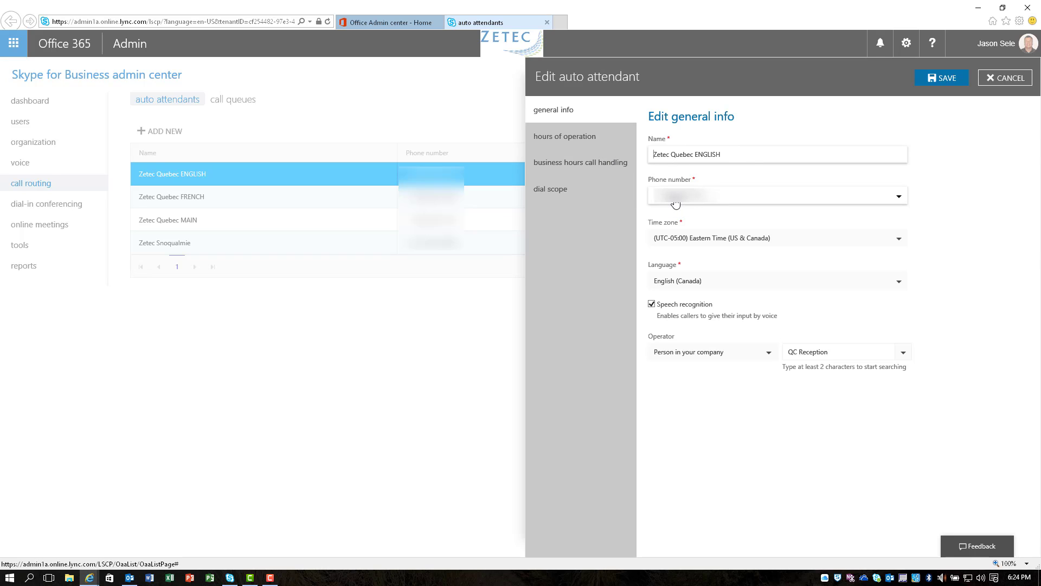
{"action": "mouse_move", "coordinate": [701, 202]}
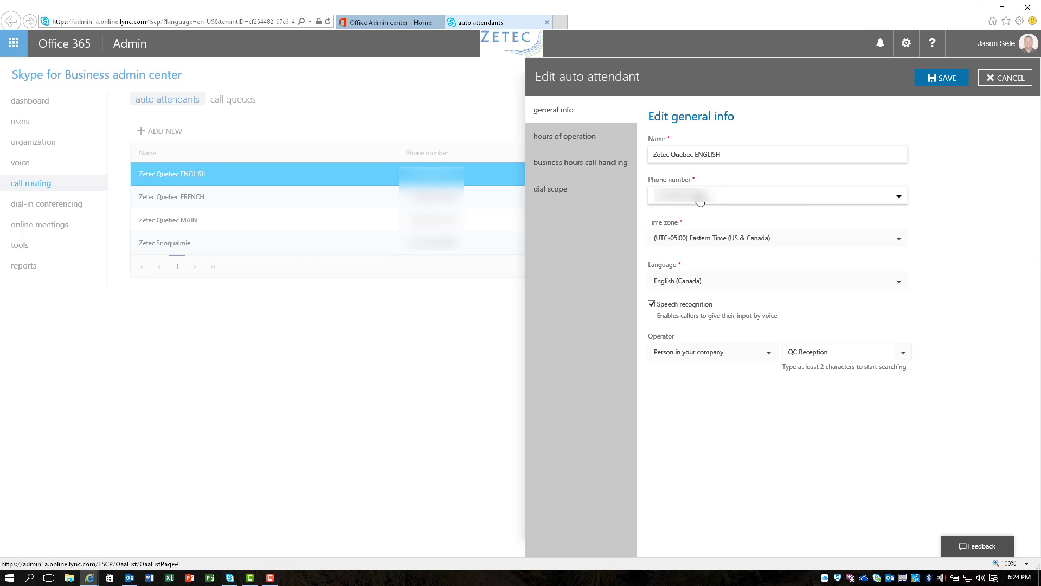
{"action": "left_click", "coordinate": [654, 155]}
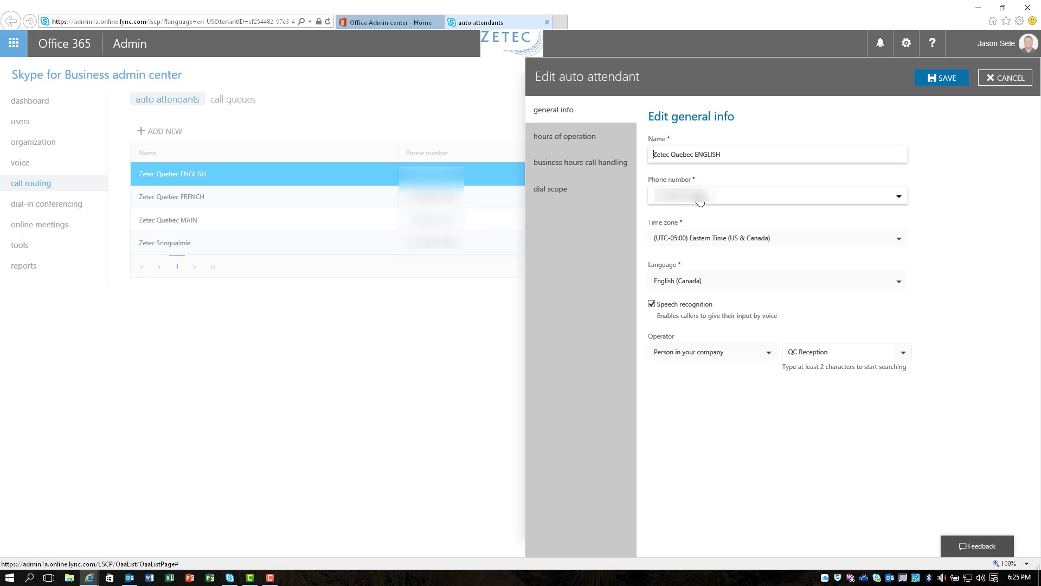
{"action": "mouse_move", "coordinate": [685, 240]}
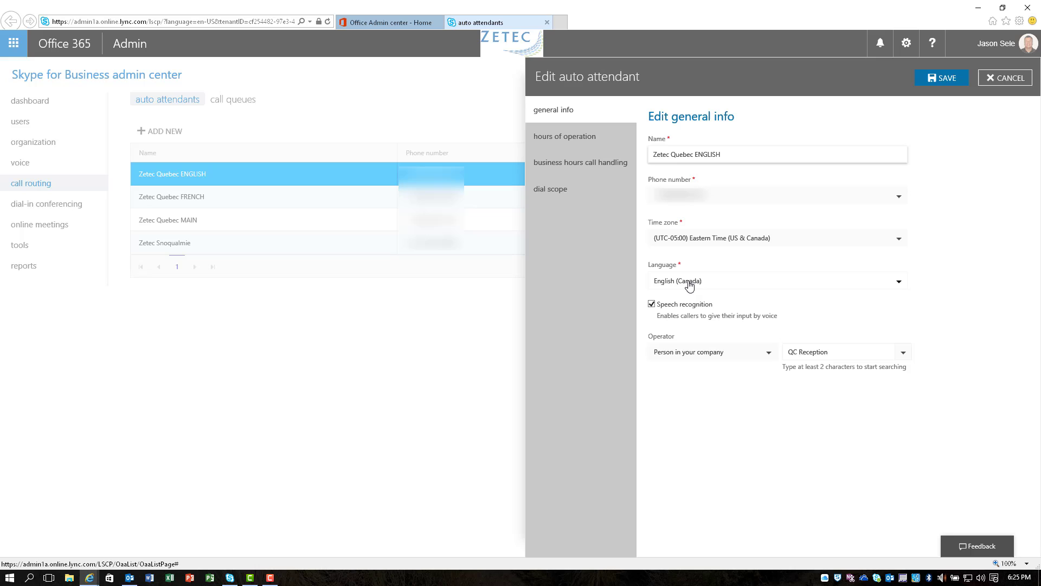
{"action": "mouse_move", "coordinate": [714, 294]}
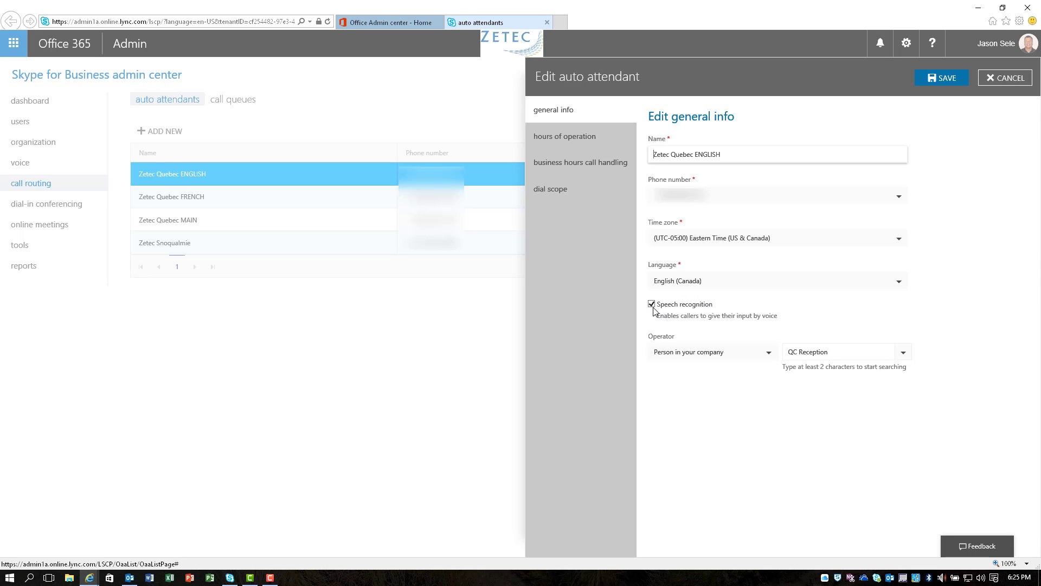
{"action": "mouse_move", "coordinate": [684, 315]}
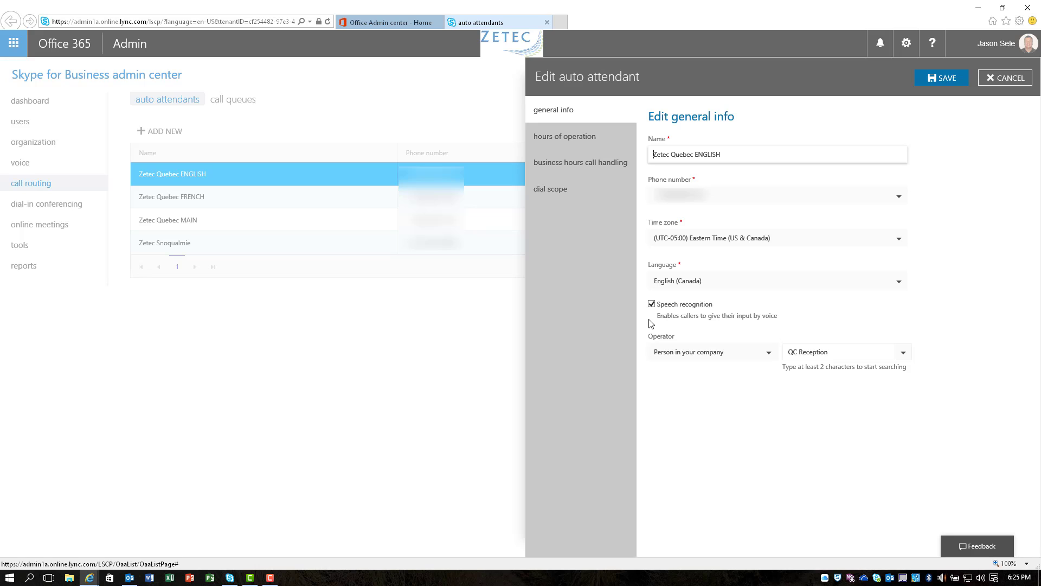
{"action": "mouse_move", "coordinate": [669, 358]}
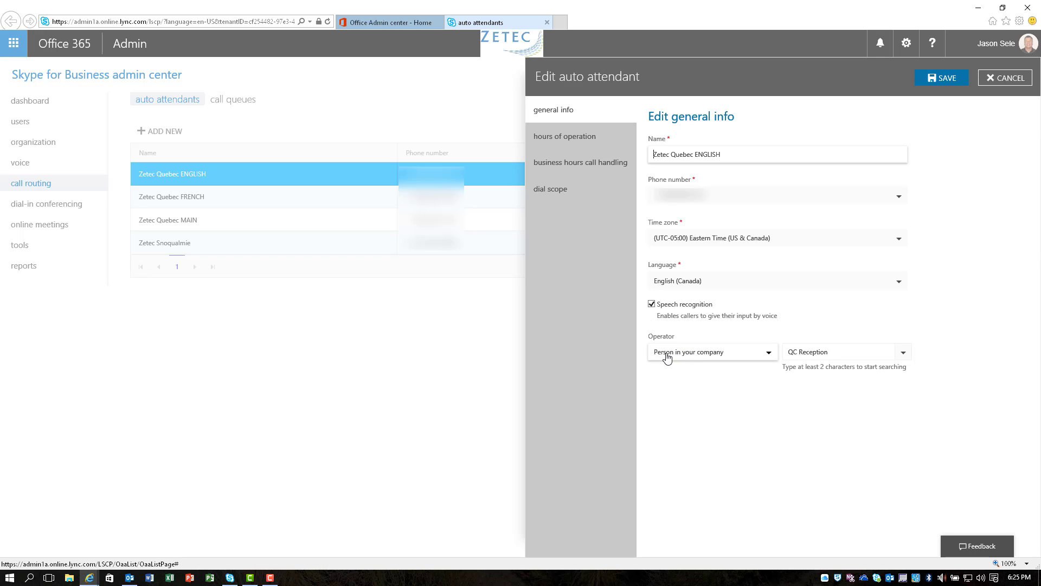
{"action": "mouse_move", "coordinate": [734, 358]}
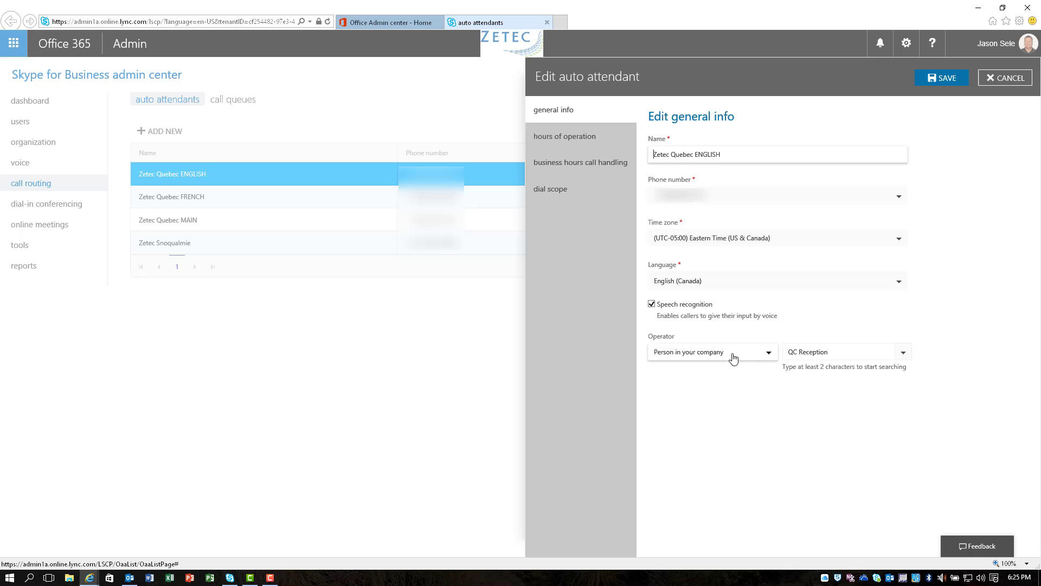
{"action": "left_click", "coordinate": [841, 351]}
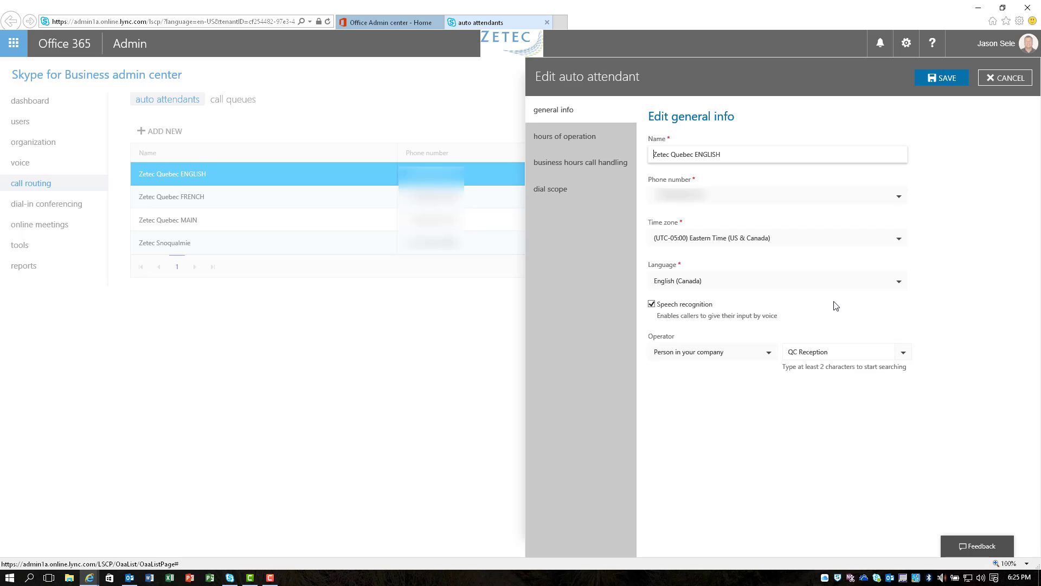
{"action": "mouse_move", "coordinate": [550, 141]}
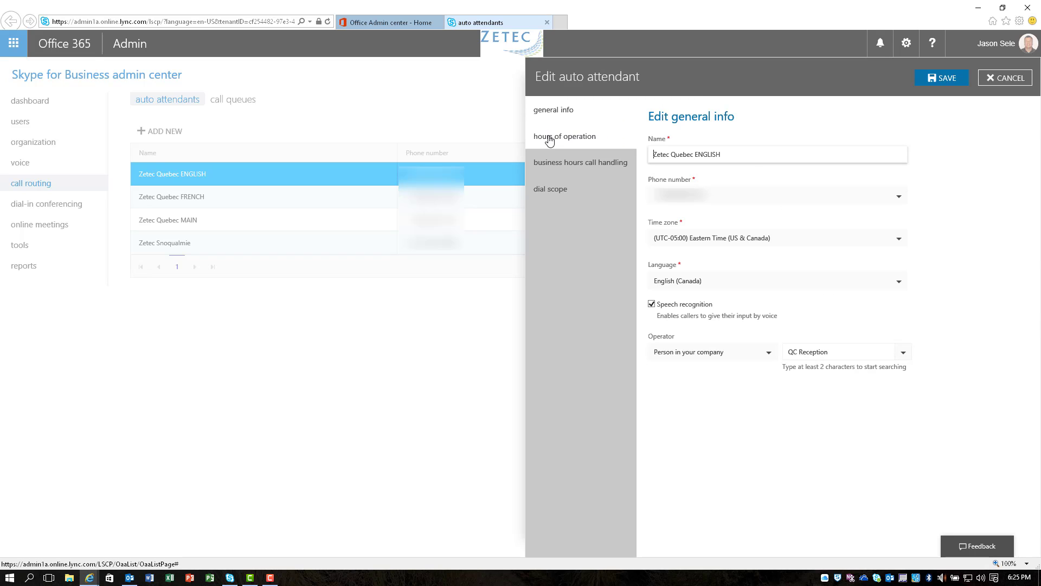
Preview a custom hours-of-operation schedule, then keep the attendant's hours at 24/7
{"action": "left_click", "coordinate": [565, 137]}
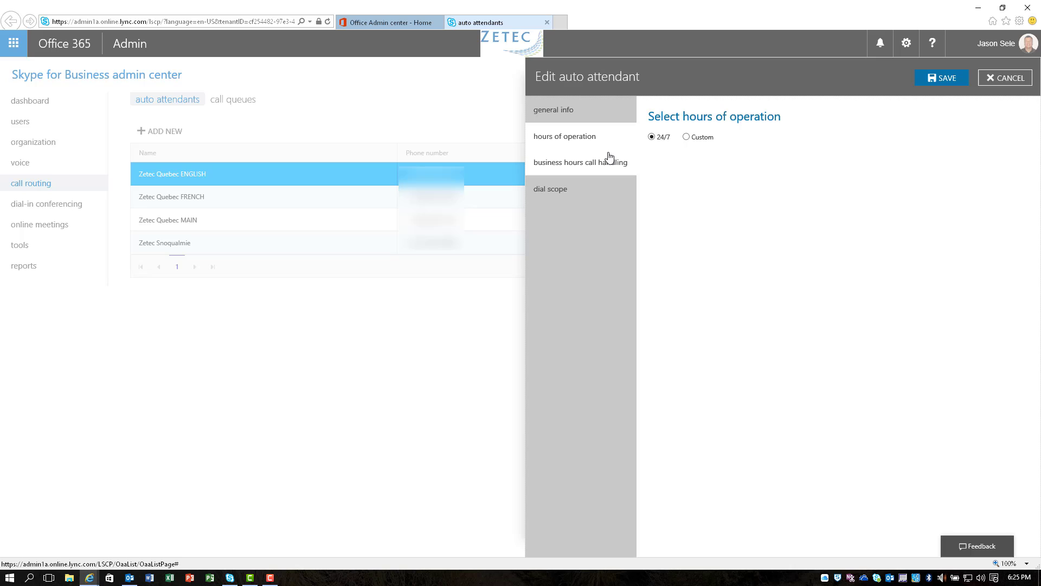
{"action": "mouse_move", "coordinate": [691, 146]}
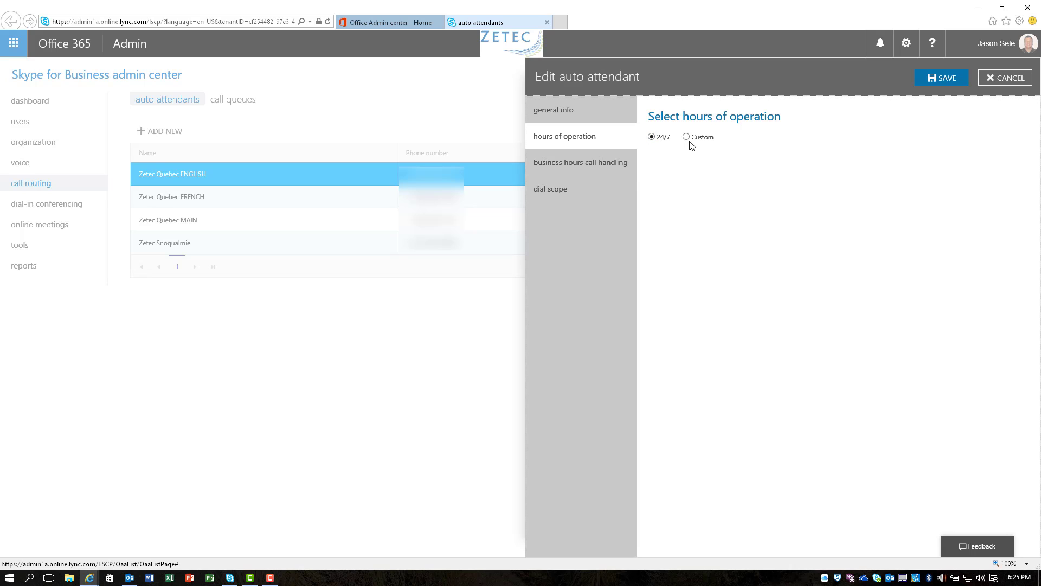
{"action": "left_click", "coordinate": [687, 136]}
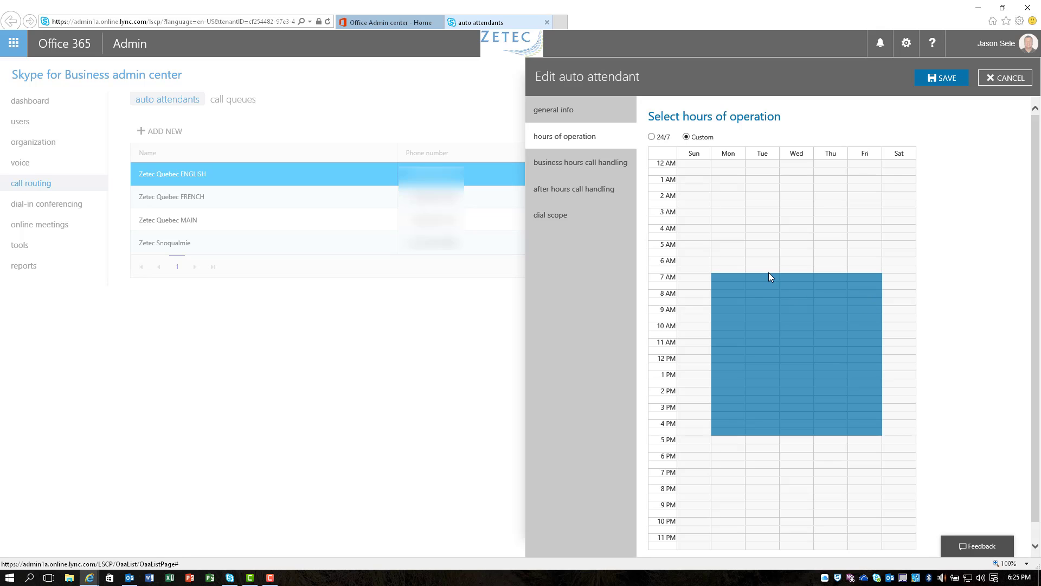
{"action": "left_click", "coordinate": [652, 137]}
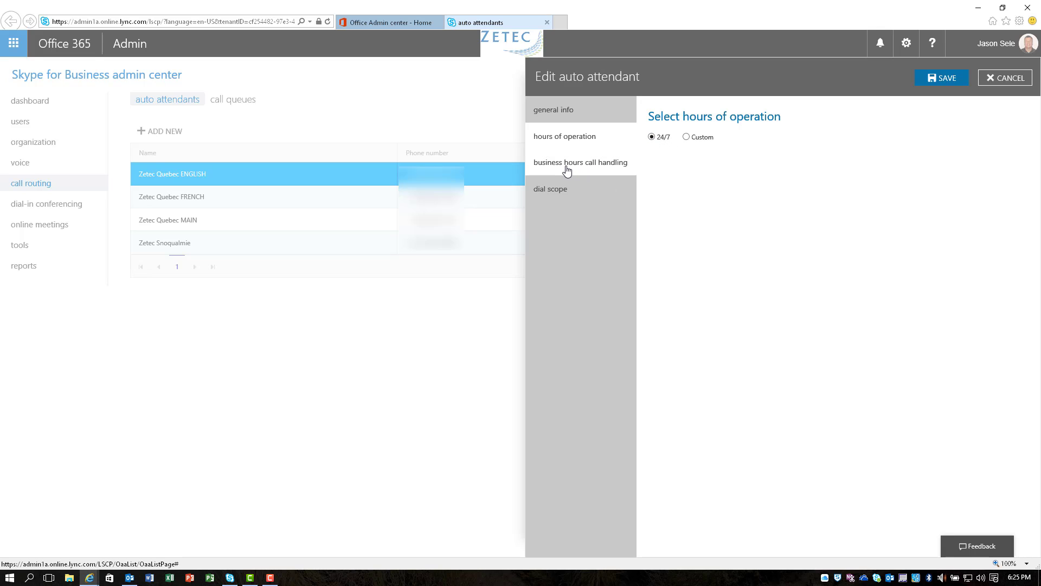
Switch the business-hours company greeting to custom and enter 'Hell this'
{"action": "left_click", "coordinate": [581, 163]}
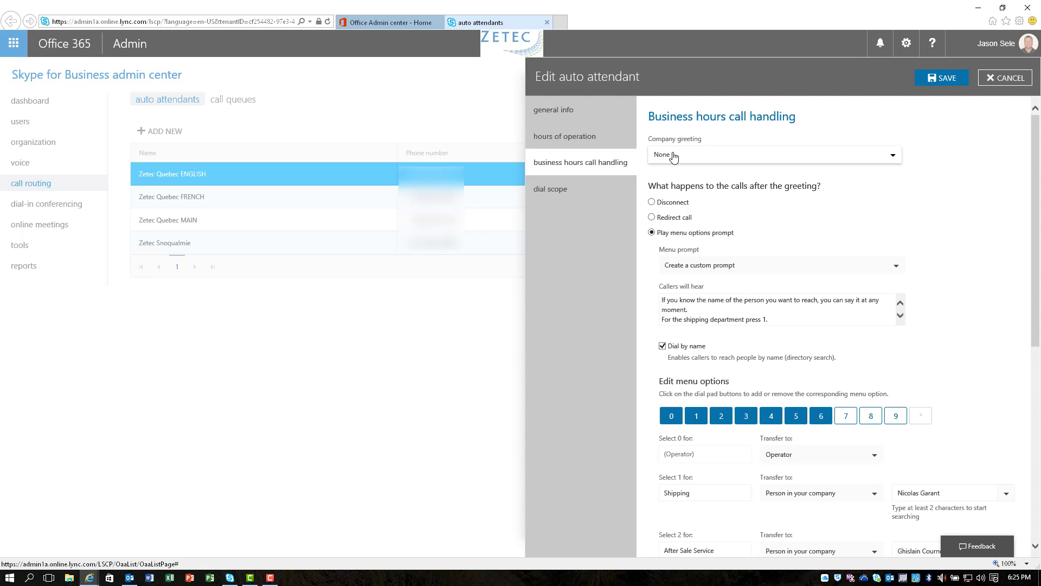
{"action": "mouse_move", "coordinate": [678, 157]}
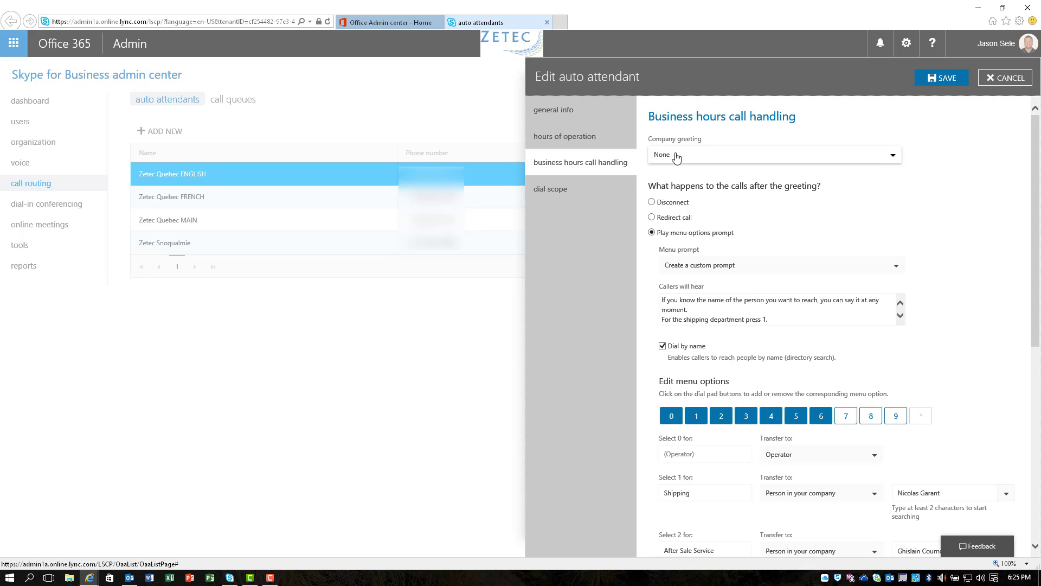
{"action": "left_click", "coordinate": [775, 155]}
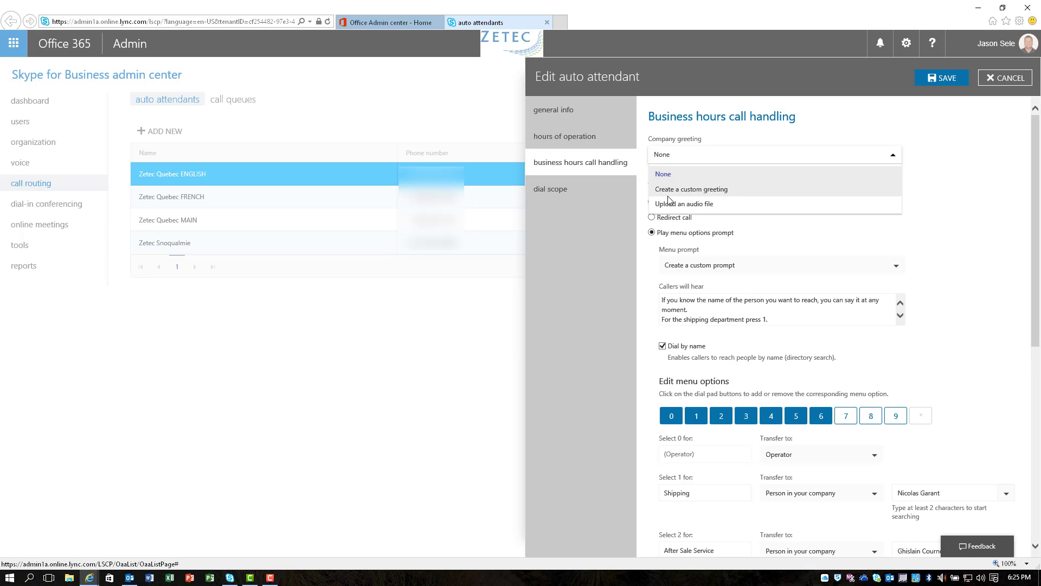
{"action": "mouse_move", "coordinate": [697, 211]}
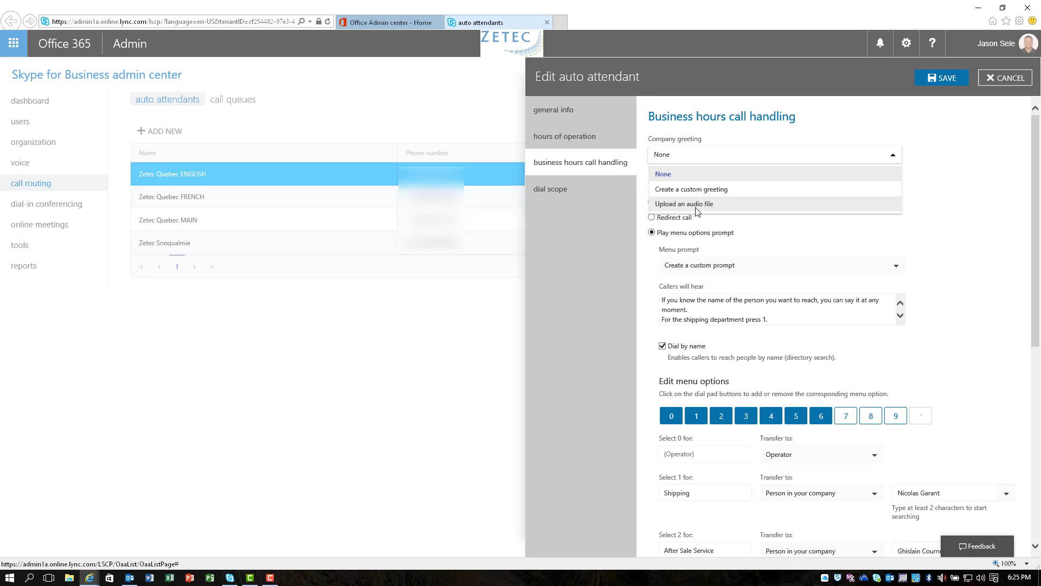
{"action": "mouse_move", "coordinate": [678, 194]}
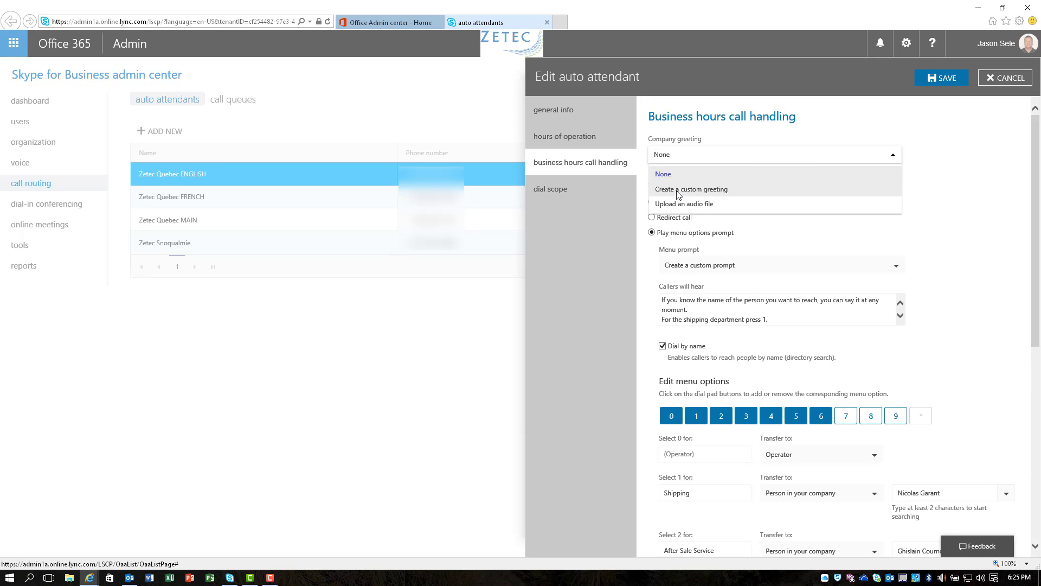
{"action": "left_click", "coordinate": [690, 189]}
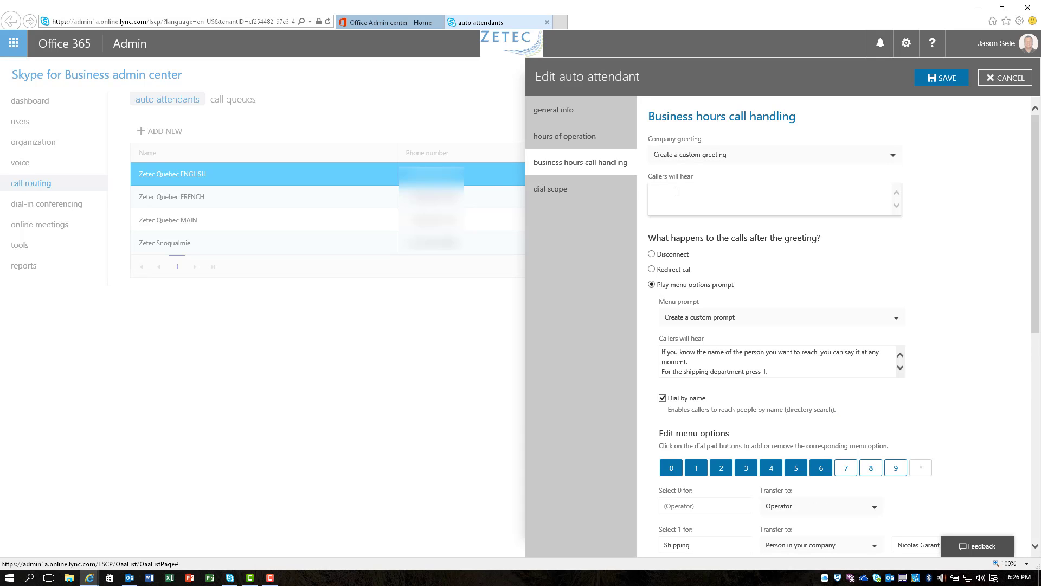
{"action": "type", "text": "Hell this is"}
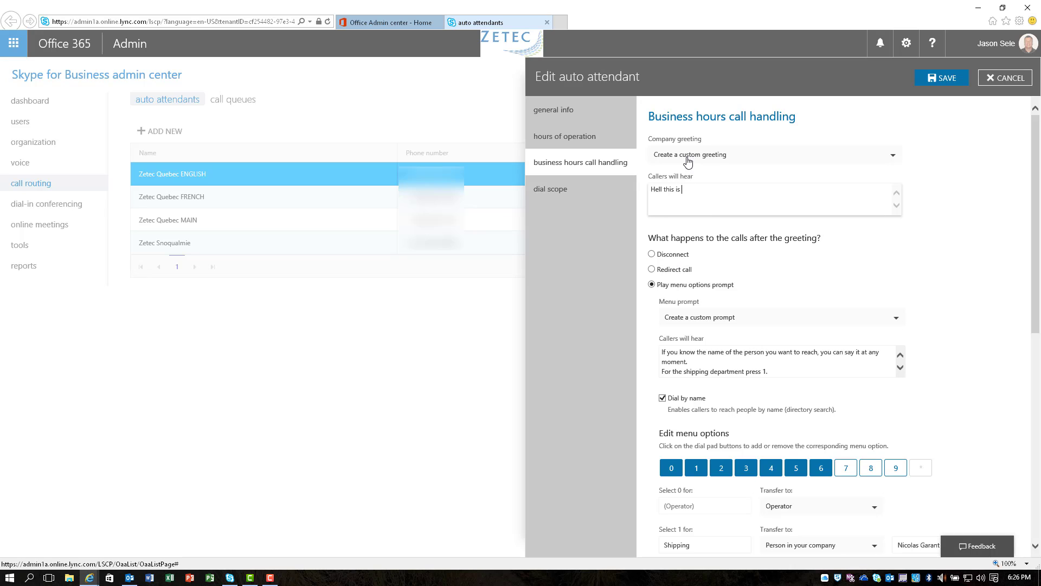
{"action": "left_click", "coordinate": [774, 155]}
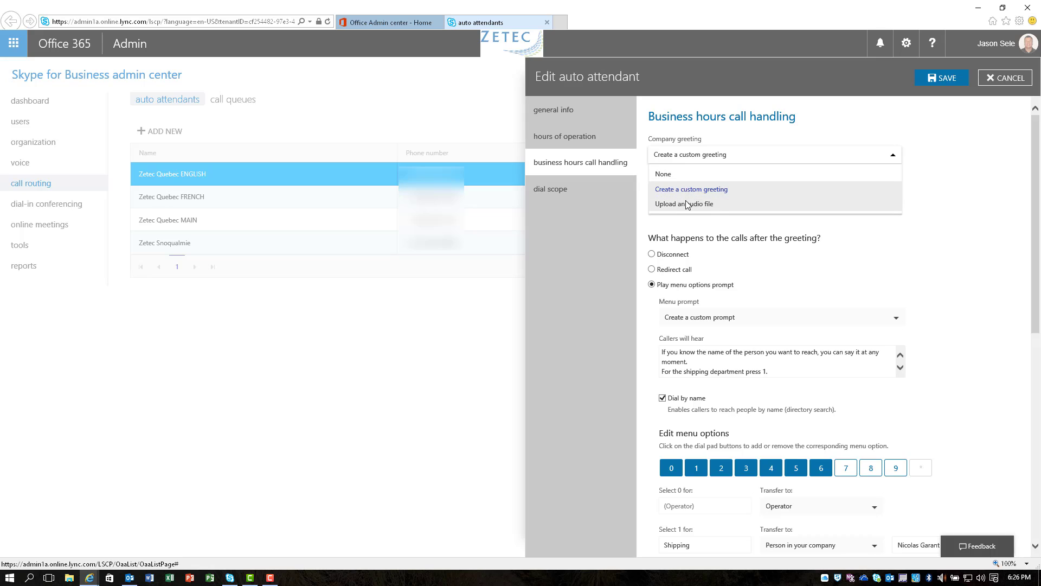
{"action": "mouse_move", "coordinate": [704, 209]}
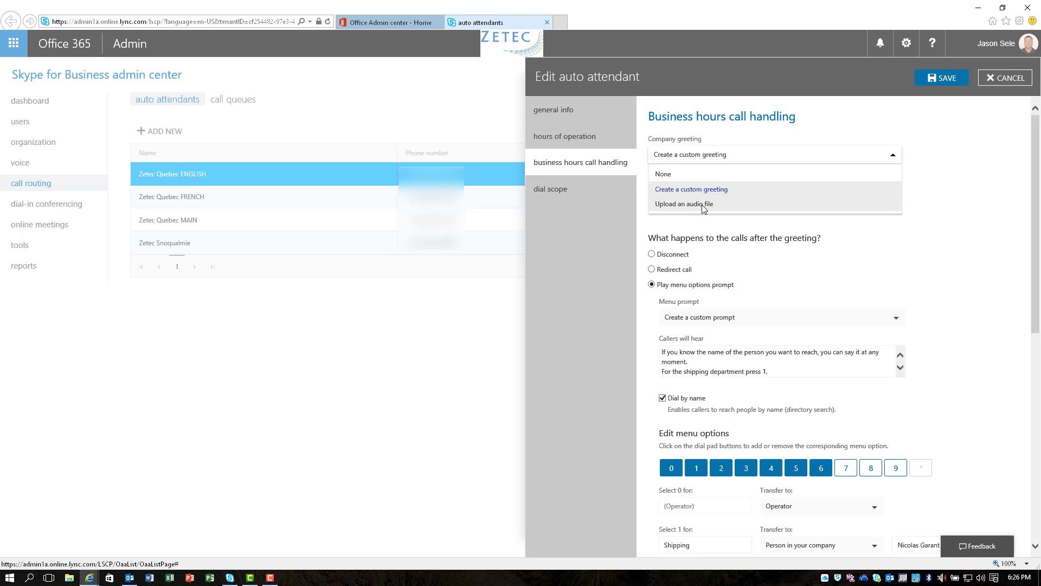
{"action": "mouse_move", "coordinate": [702, 207]}
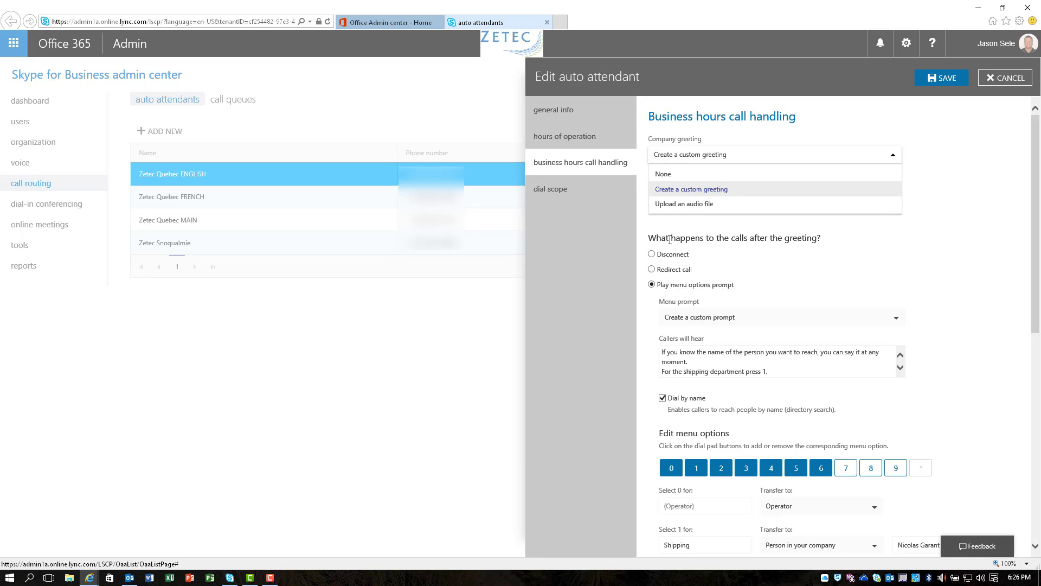
{"action": "mouse_move", "coordinate": [787, 243]}
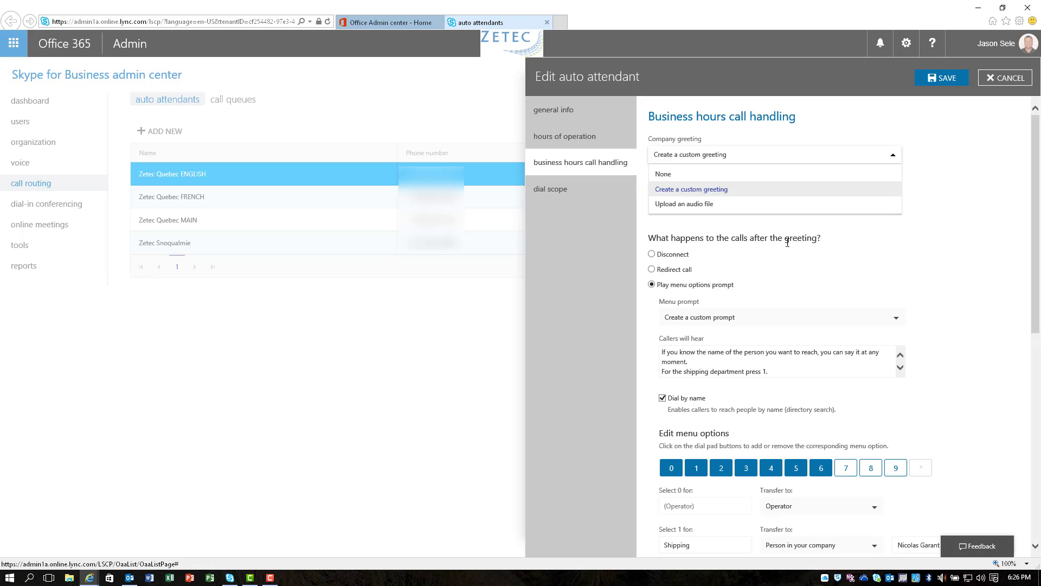
{"action": "mouse_move", "coordinate": [656, 264]}
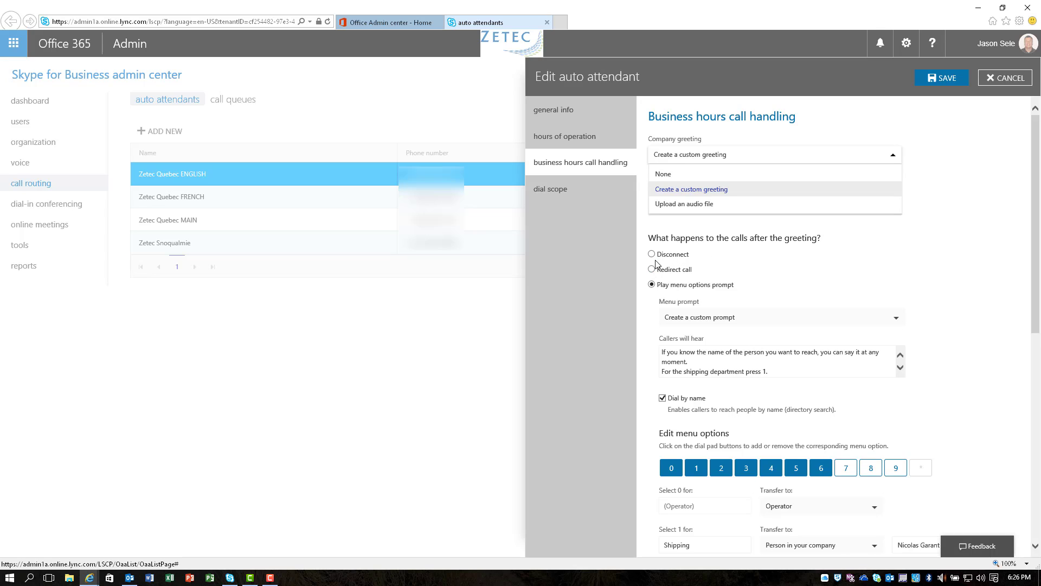
{"action": "mouse_move", "coordinate": [665, 270]}
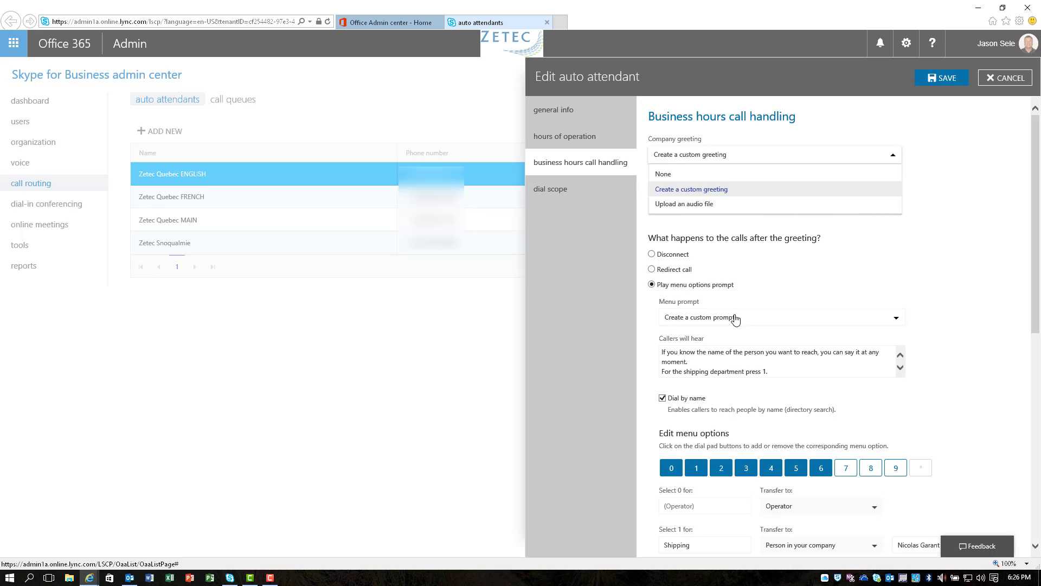
{"action": "mouse_move", "coordinate": [679, 324]}
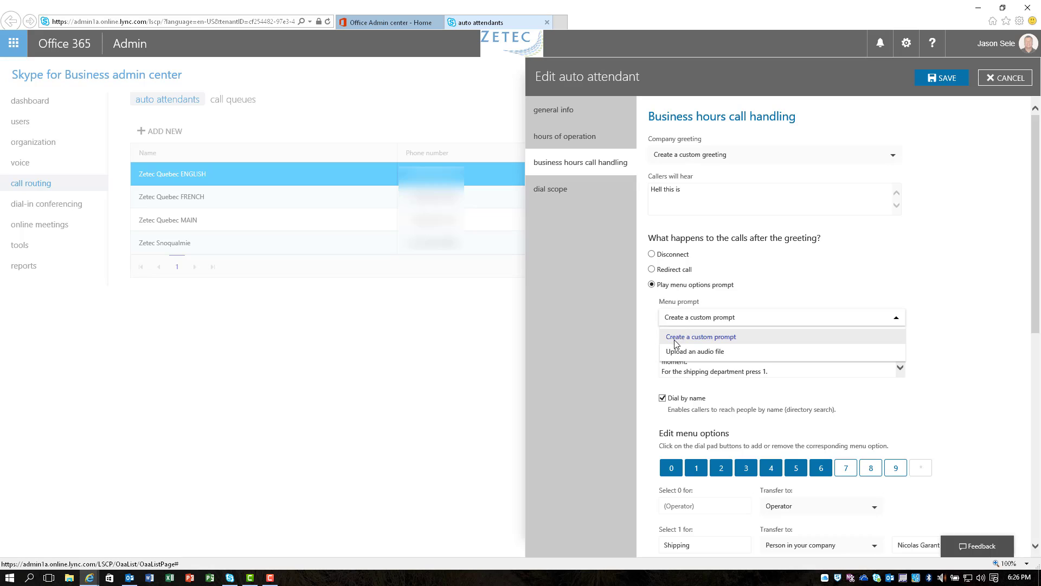
{"action": "mouse_move", "coordinate": [707, 339]}
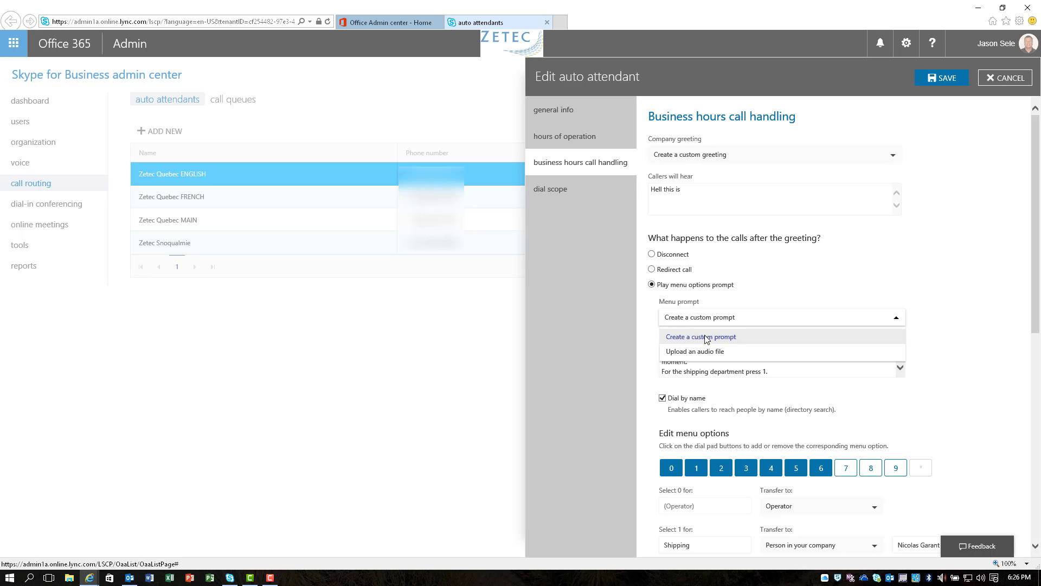
{"action": "mouse_move", "coordinate": [716, 355]}
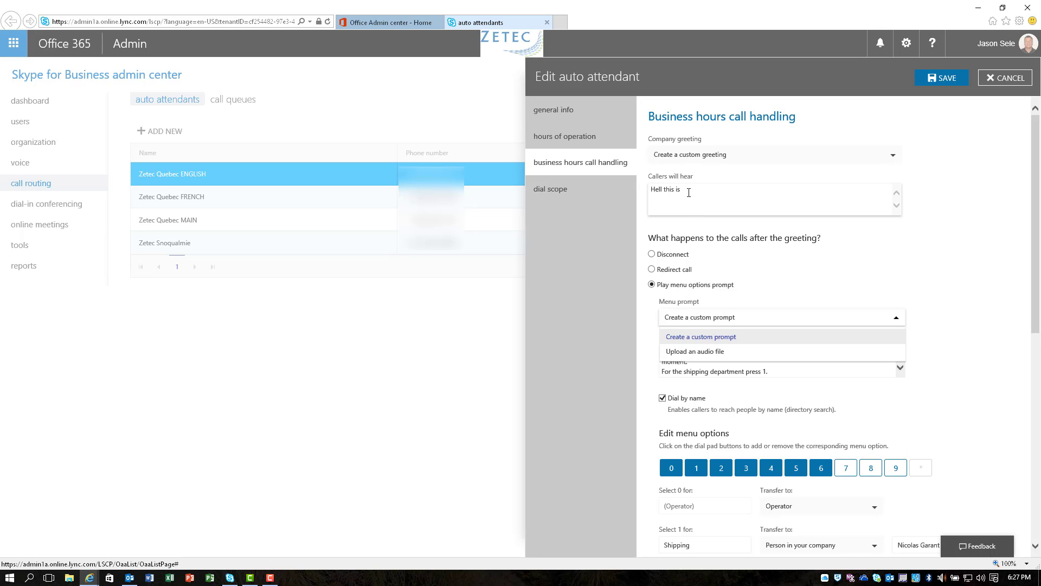
{"action": "mouse_move", "coordinate": [703, 330]}
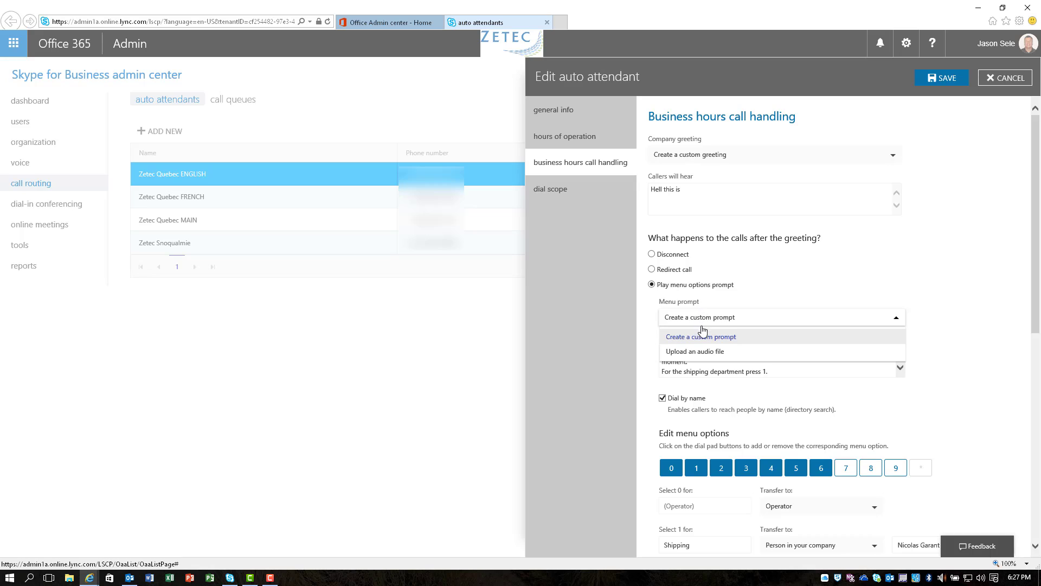
{"action": "mouse_move", "coordinate": [711, 354]}
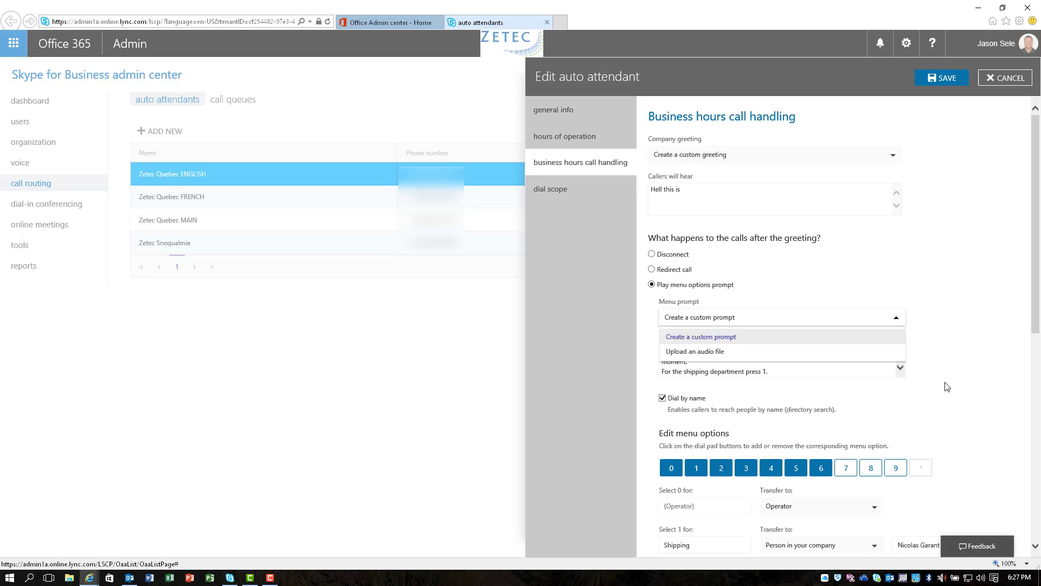
{"action": "left_click", "coordinate": [700, 336]}
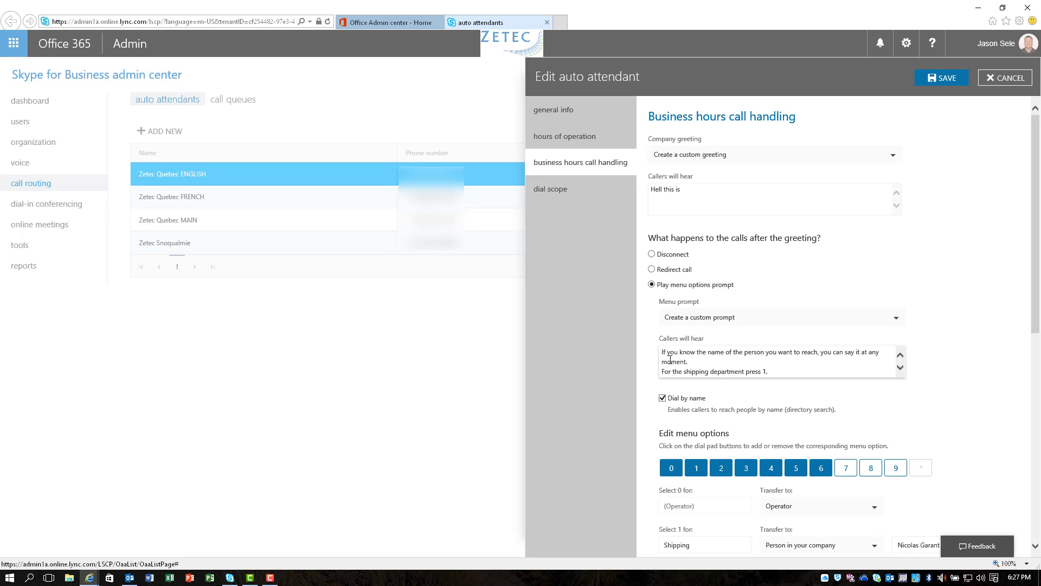
{"action": "mouse_move", "coordinate": [876, 354]}
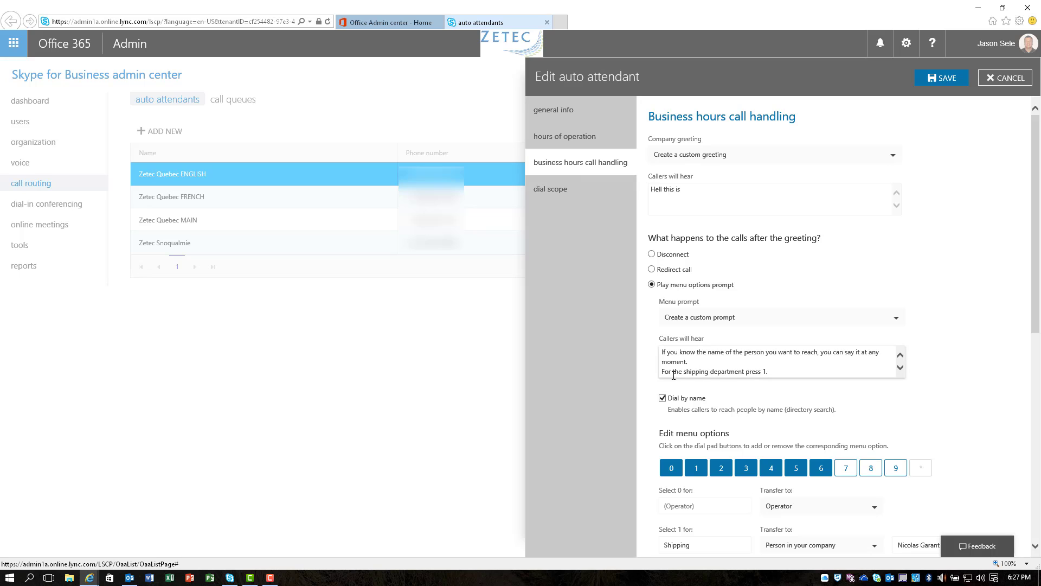
{"action": "left_click", "coordinate": [900, 369]}
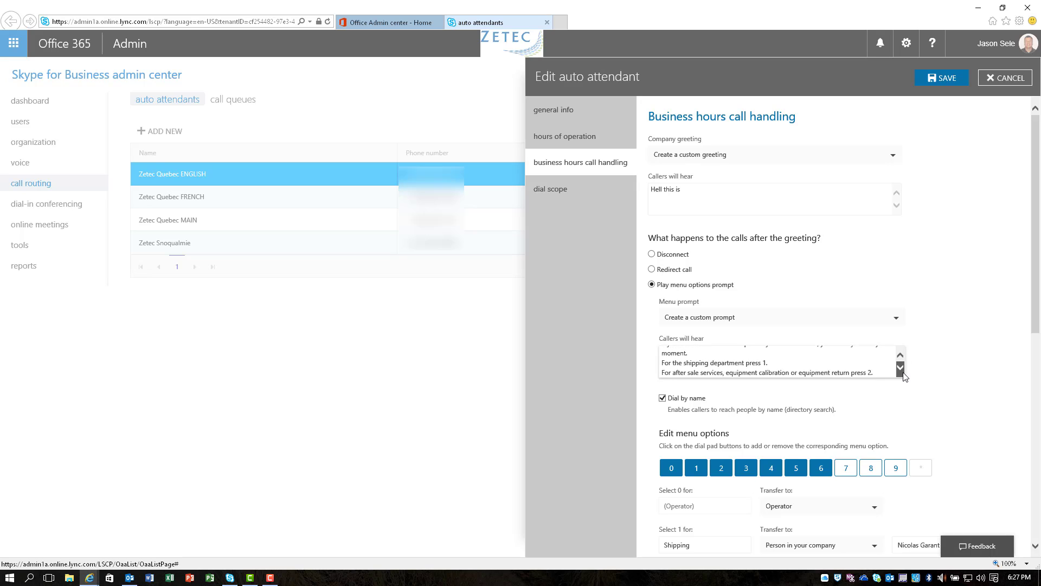
{"action": "left_click", "coordinate": [900, 368]}
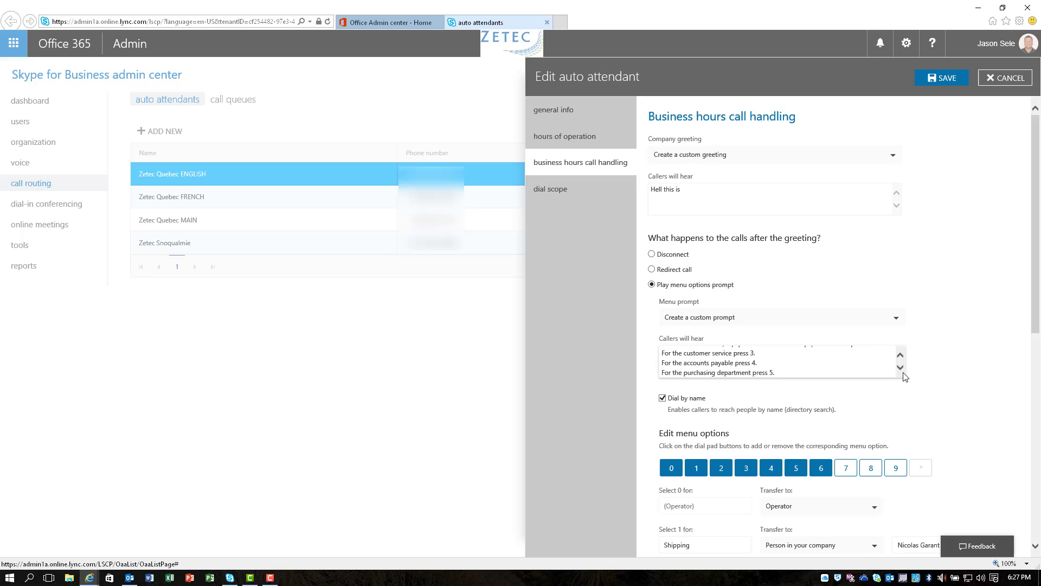
{"action": "left_click", "coordinate": [900, 368]}
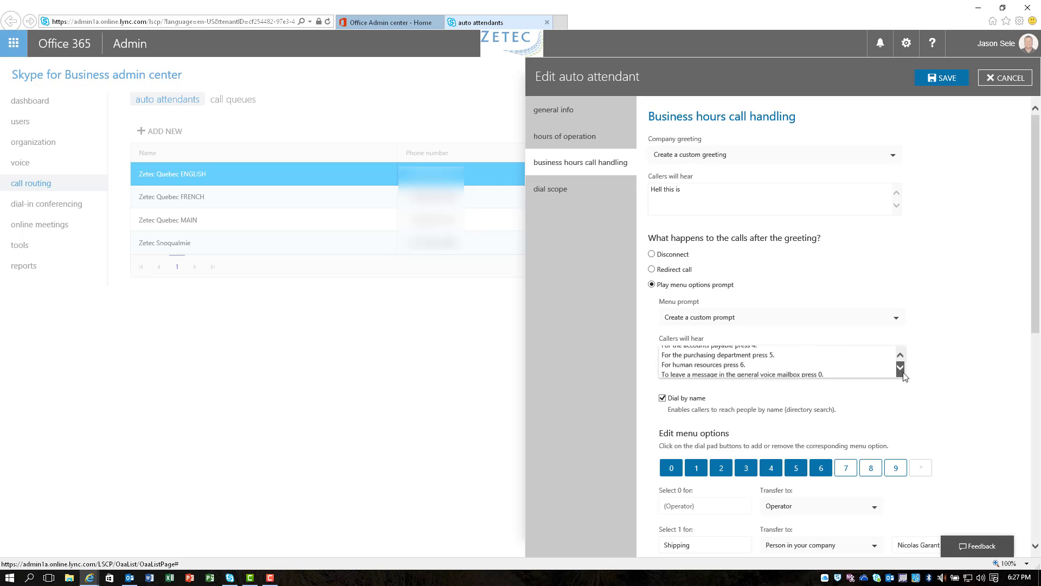
{"action": "left_click", "coordinate": [900, 367]}
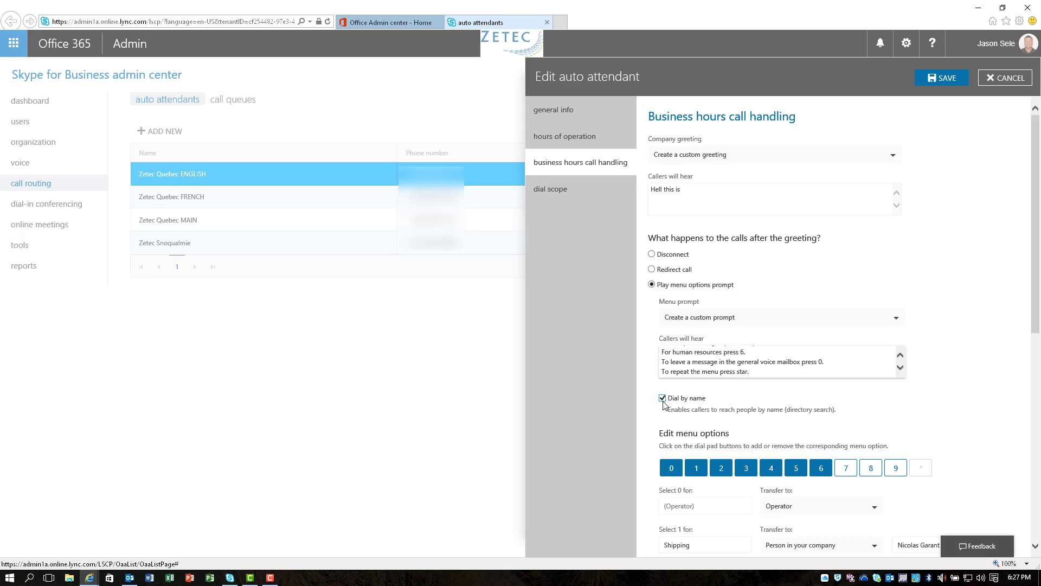
{"action": "mouse_move", "coordinate": [682, 421]}
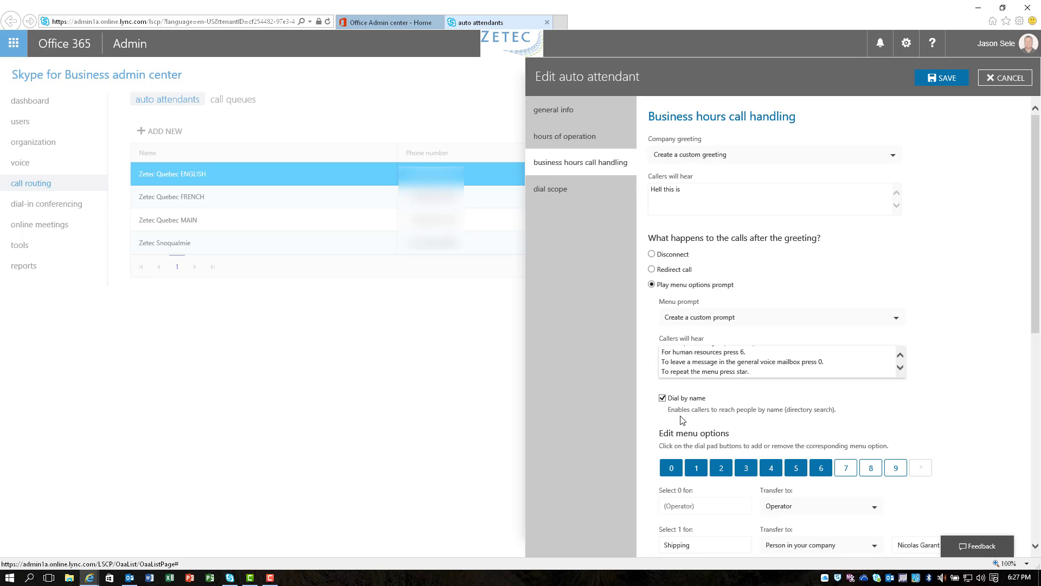
{"action": "mouse_move", "coordinate": [744, 418]}
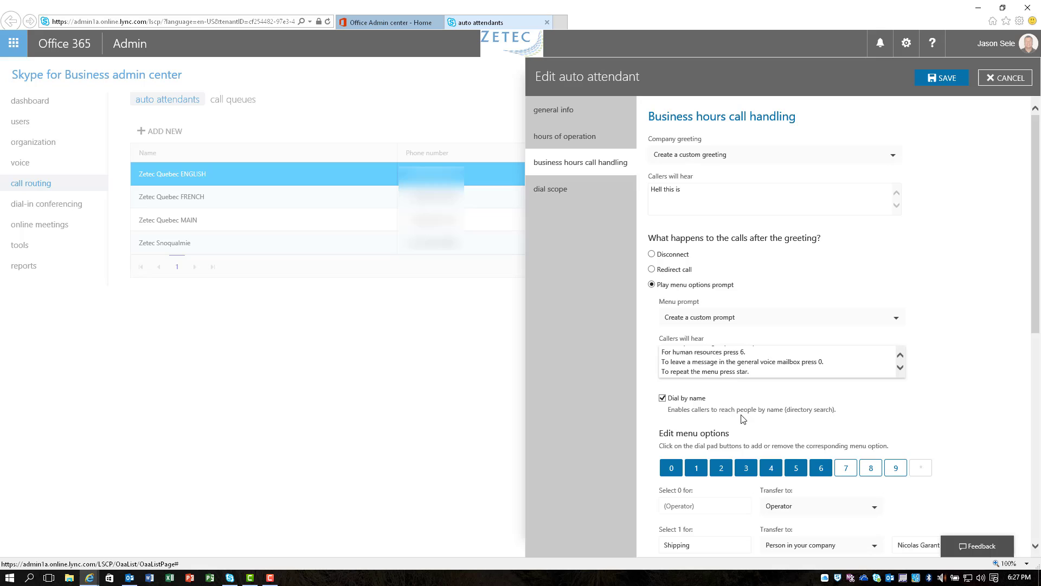
{"action": "mouse_move", "coordinate": [804, 423]}
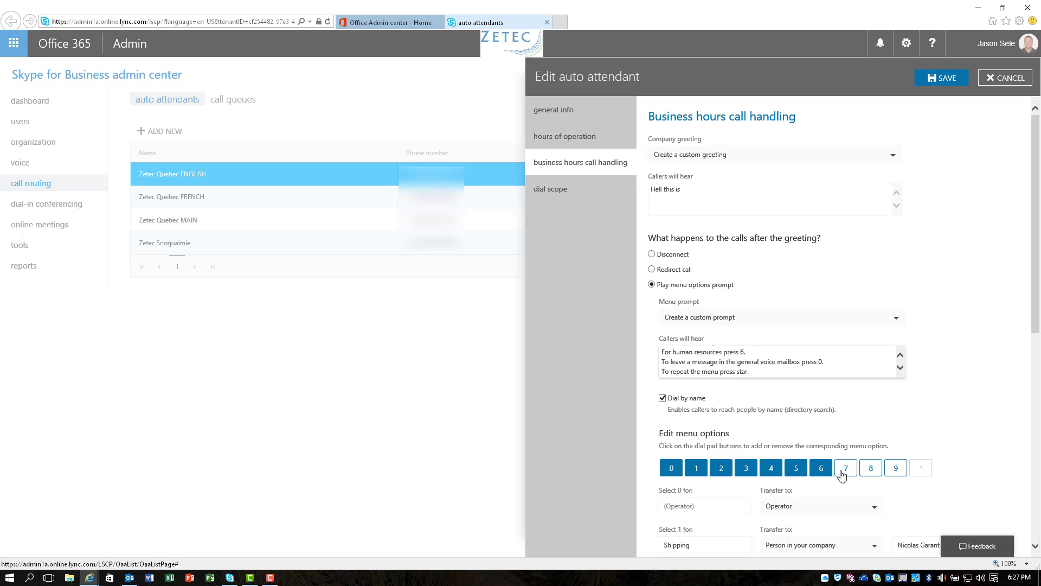
{"action": "scroll", "scroll_direction": "down", "scroll_amount": 3}
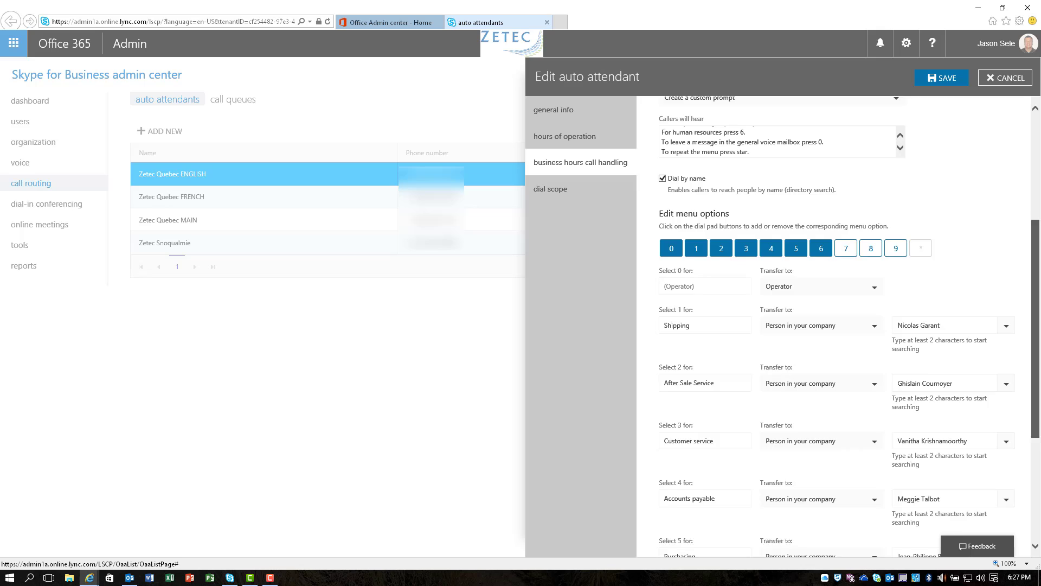
{"action": "scroll", "scroll_direction": "down", "scroll_amount": 3}
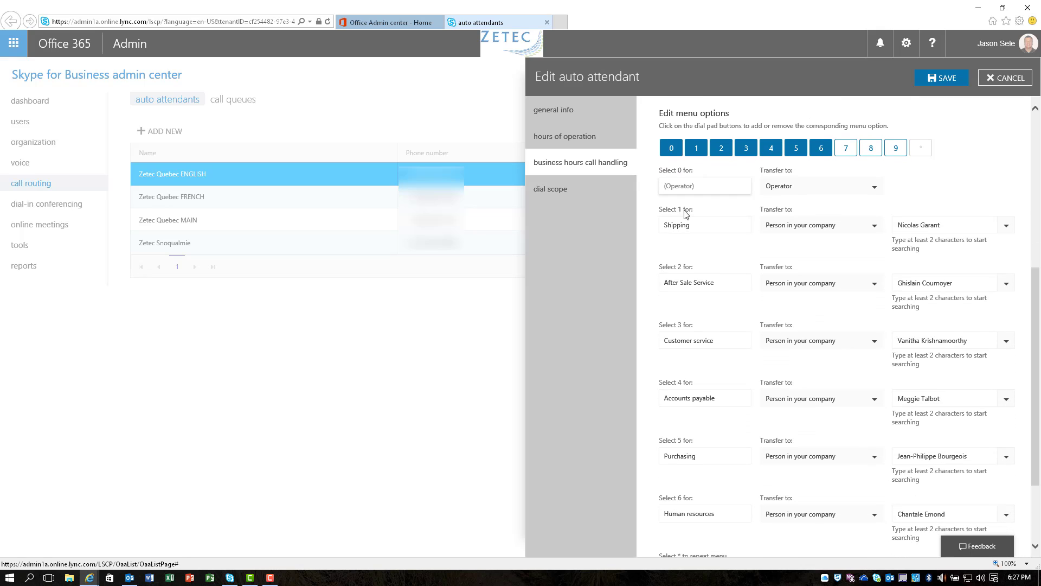
{"action": "mouse_move", "coordinate": [689, 204]}
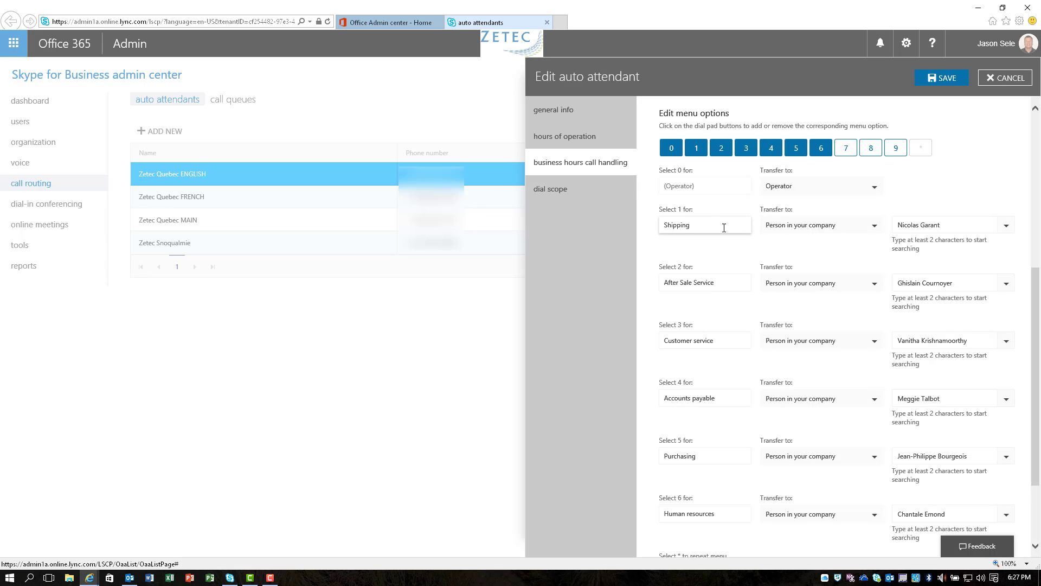
{"action": "left_click", "coordinate": [822, 225]}
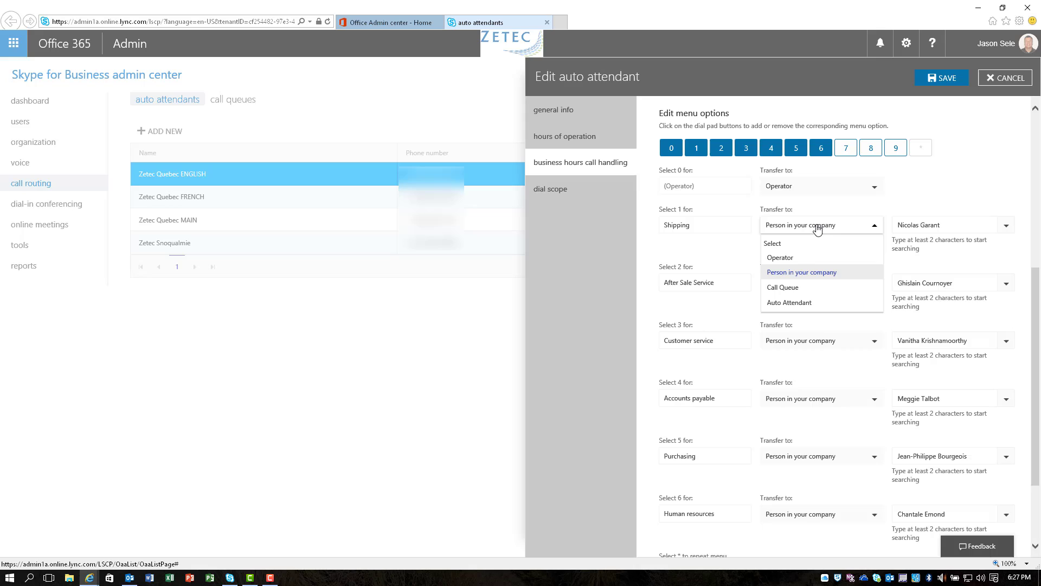
{"action": "mouse_move", "coordinate": [817, 273]}
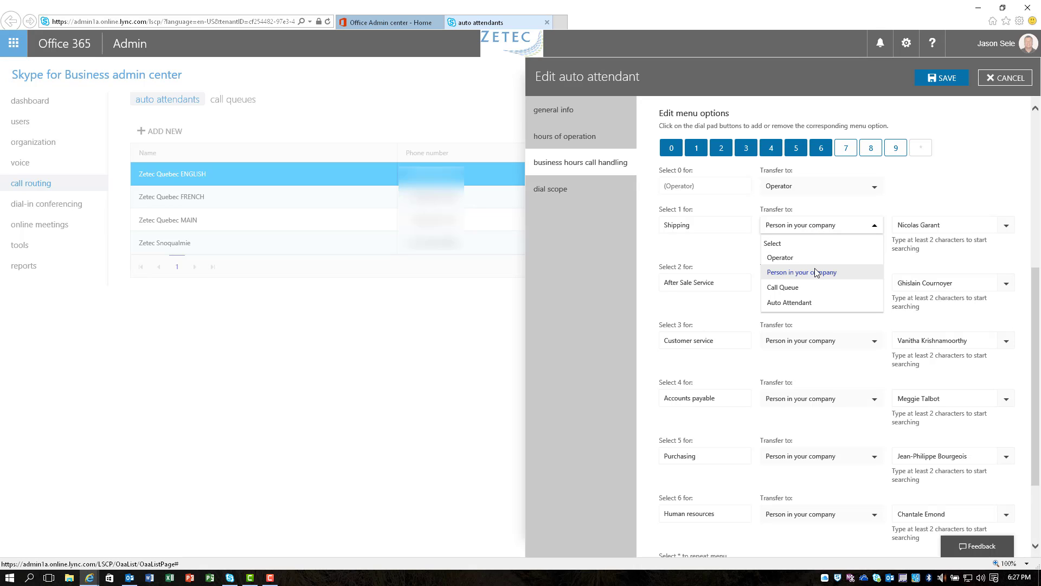
{"action": "mouse_move", "coordinate": [801, 284]}
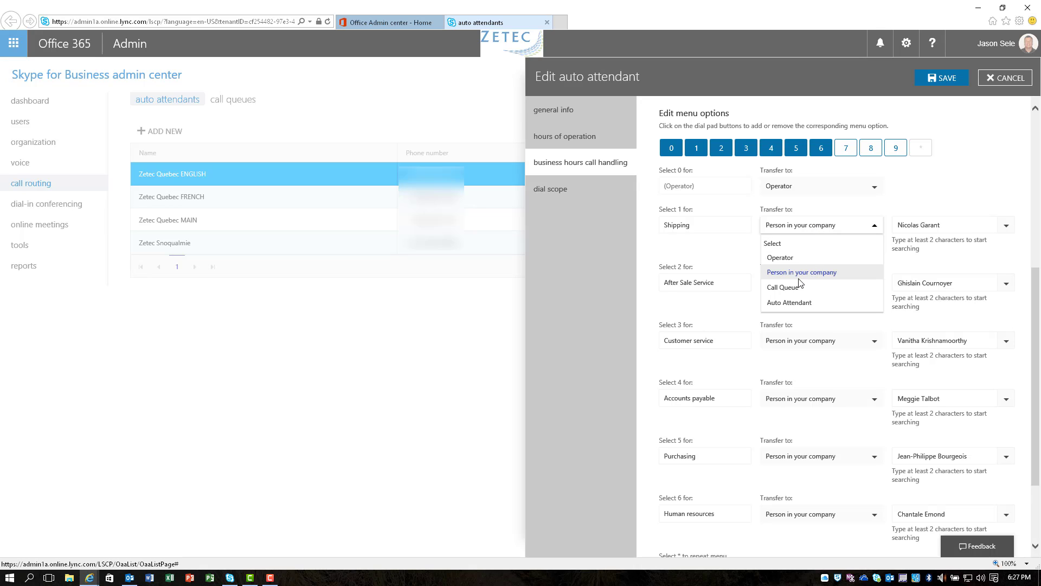
{"action": "mouse_move", "coordinate": [774, 288]}
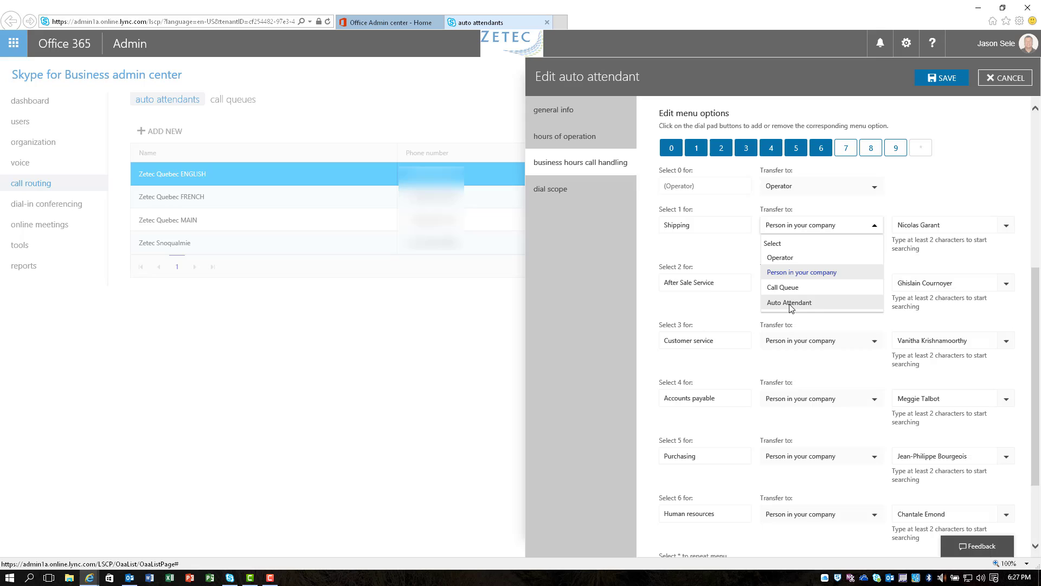
{"action": "mouse_move", "coordinate": [788, 305]}
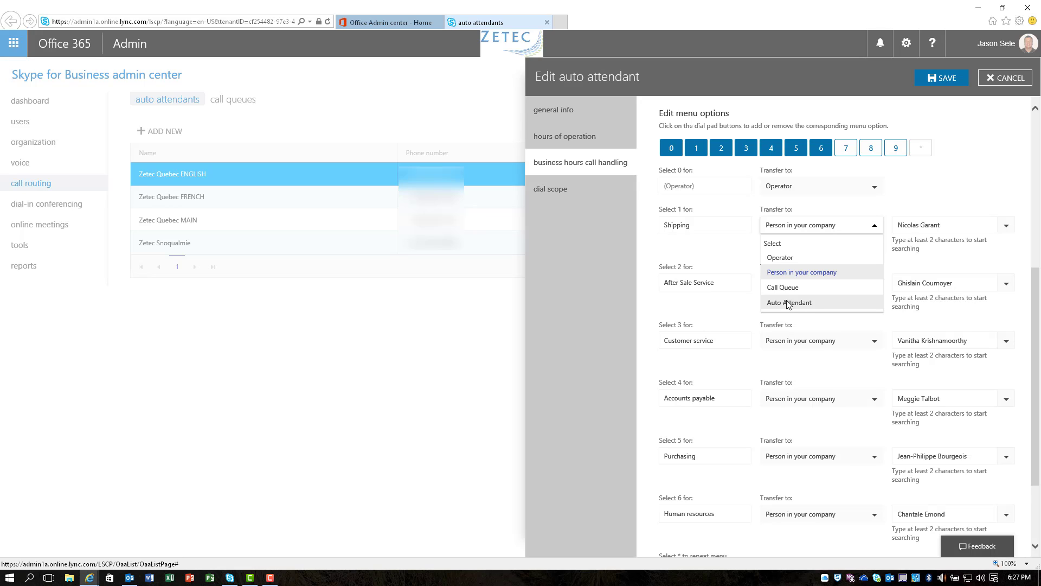
{"action": "mouse_move", "coordinate": [860, 274]}
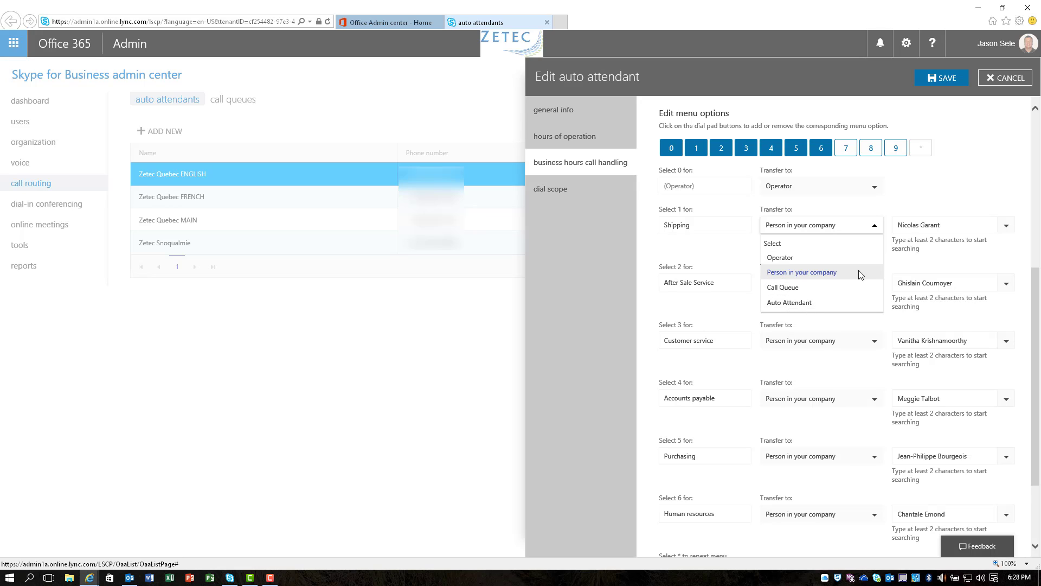
{"action": "mouse_move", "coordinate": [974, 276]}
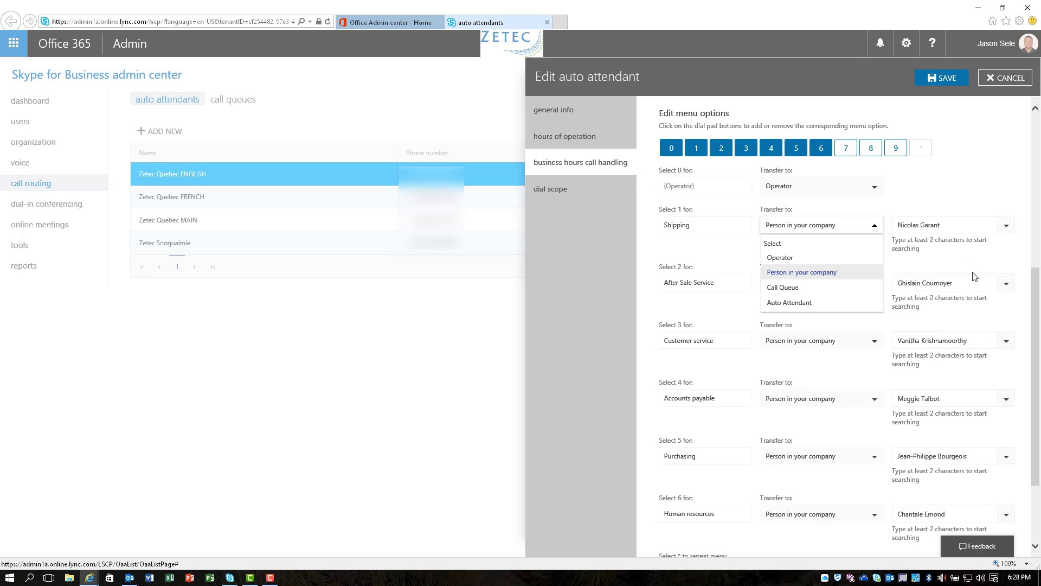
{"action": "mouse_move", "coordinate": [955, 435]}
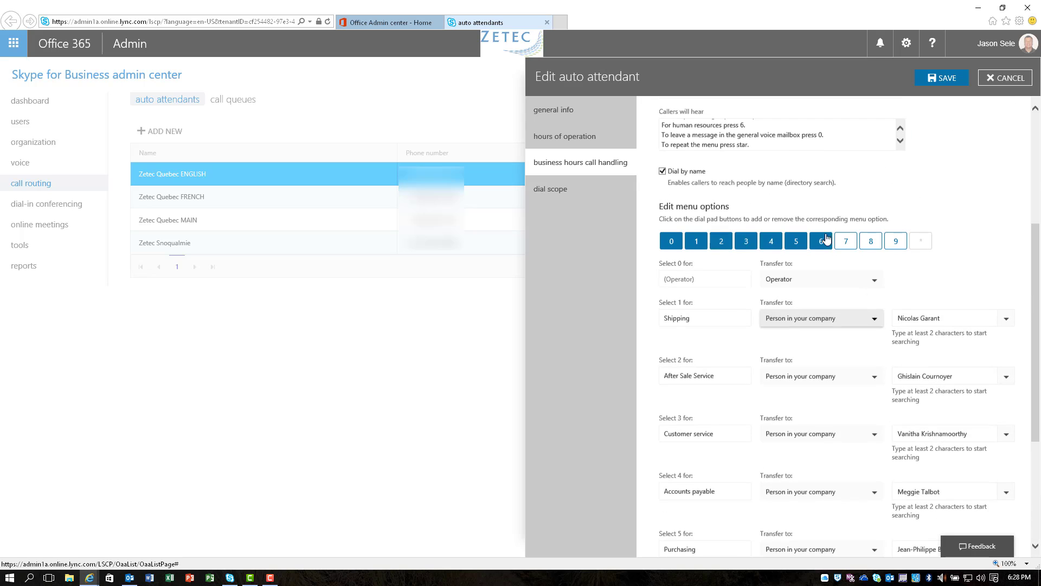
Review the attendant's dial scope, then view the empty call queues list
{"action": "left_click", "coordinate": [550, 189]}
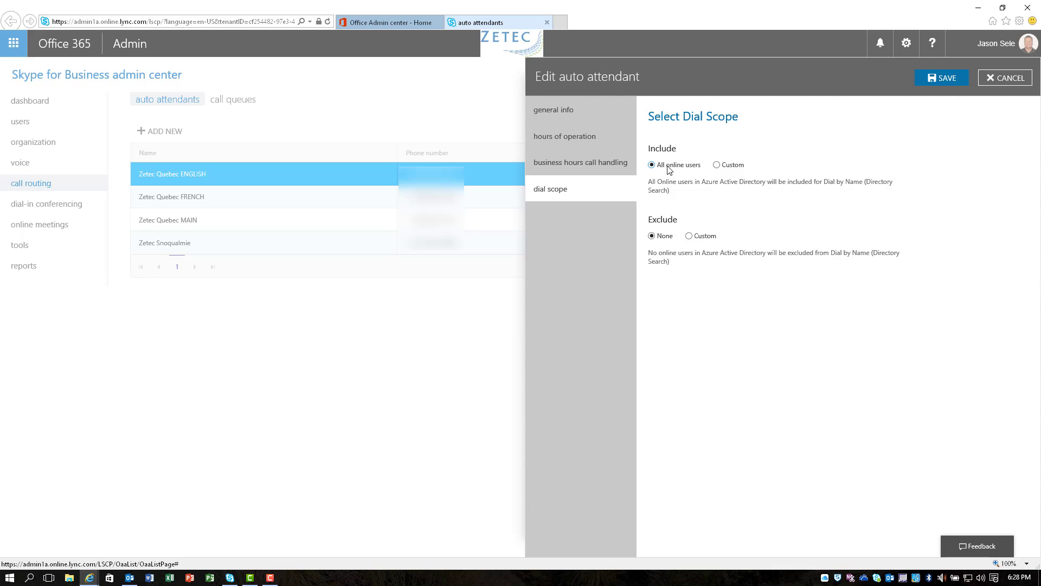
{"action": "mouse_move", "coordinate": [722, 193]}
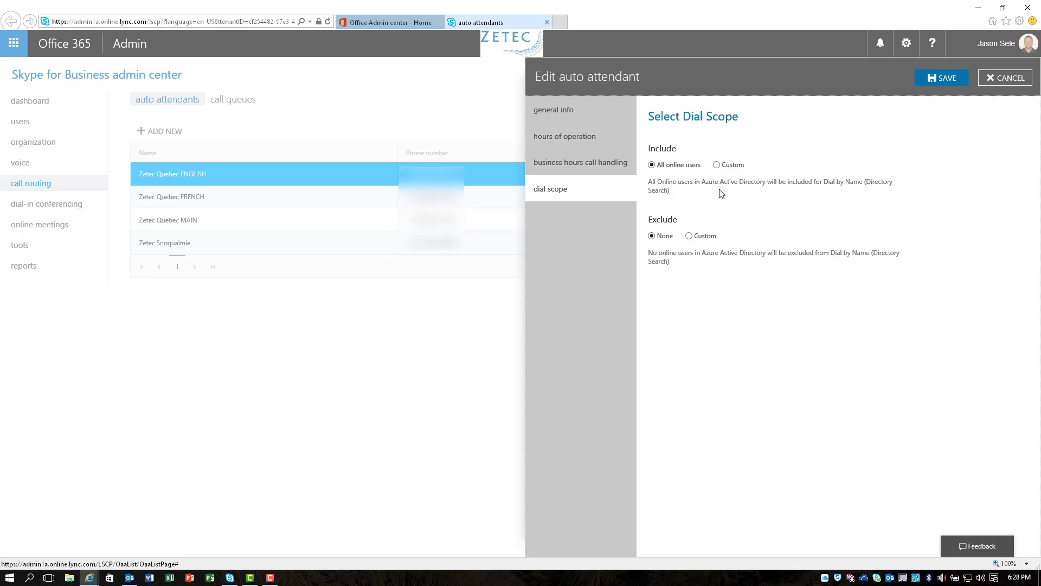
{"action": "mouse_move", "coordinate": [703, 218]}
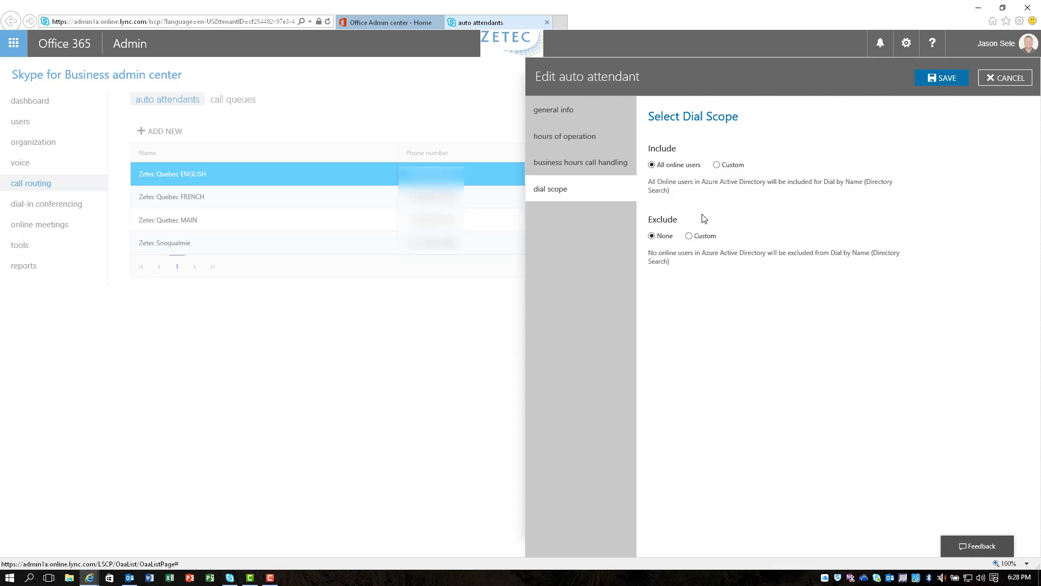
{"action": "mouse_move", "coordinate": [795, 246]}
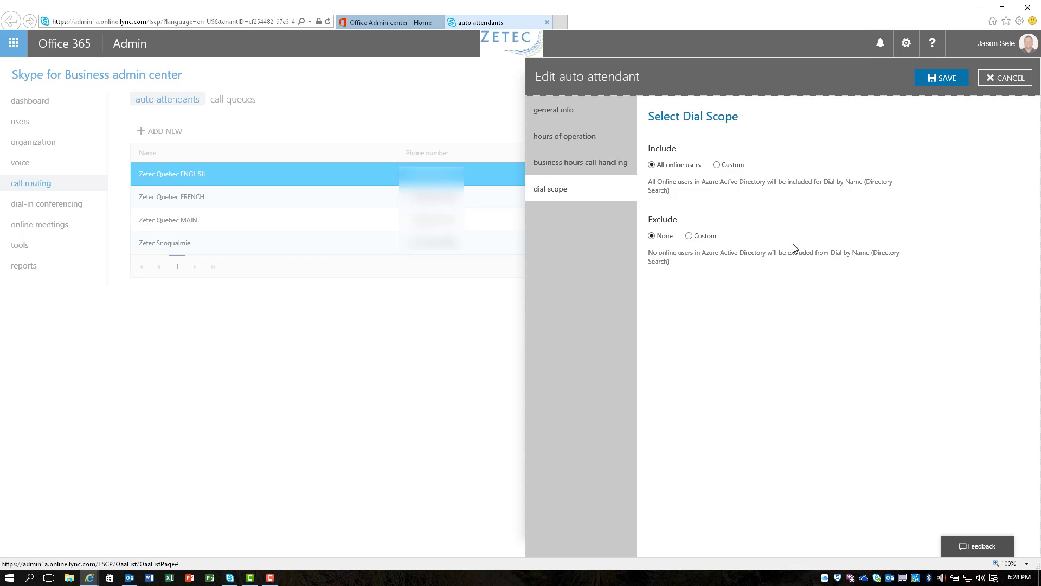
{"action": "mouse_move", "coordinate": [788, 241]}
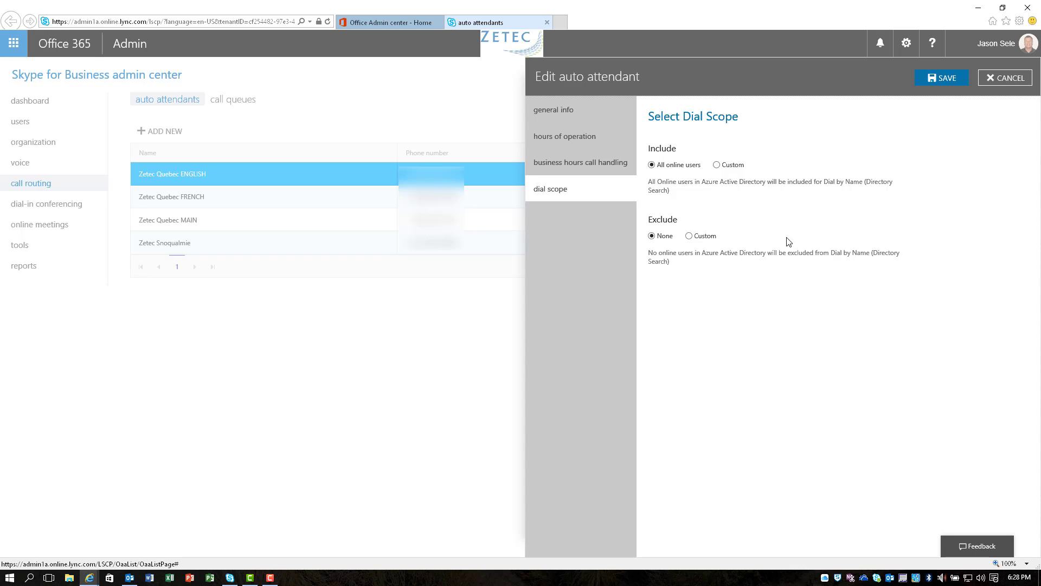
{"action": "mouse_move", "coordinate": [927, 166]}
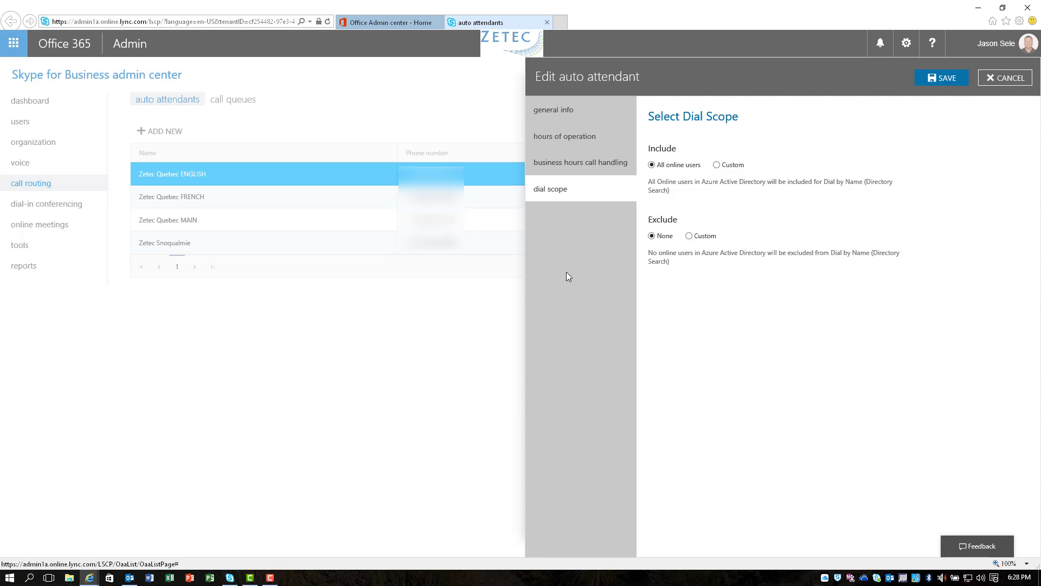
{"action": "mouse_move", "coordinate": [586, 274]}
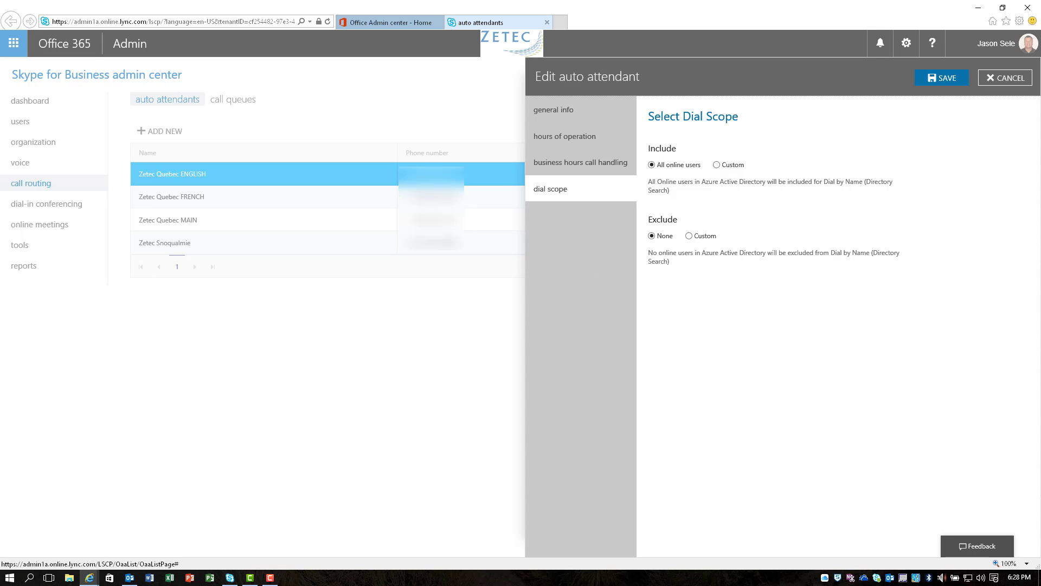
{"action": "left_click", "coordinate": [232, 100]}
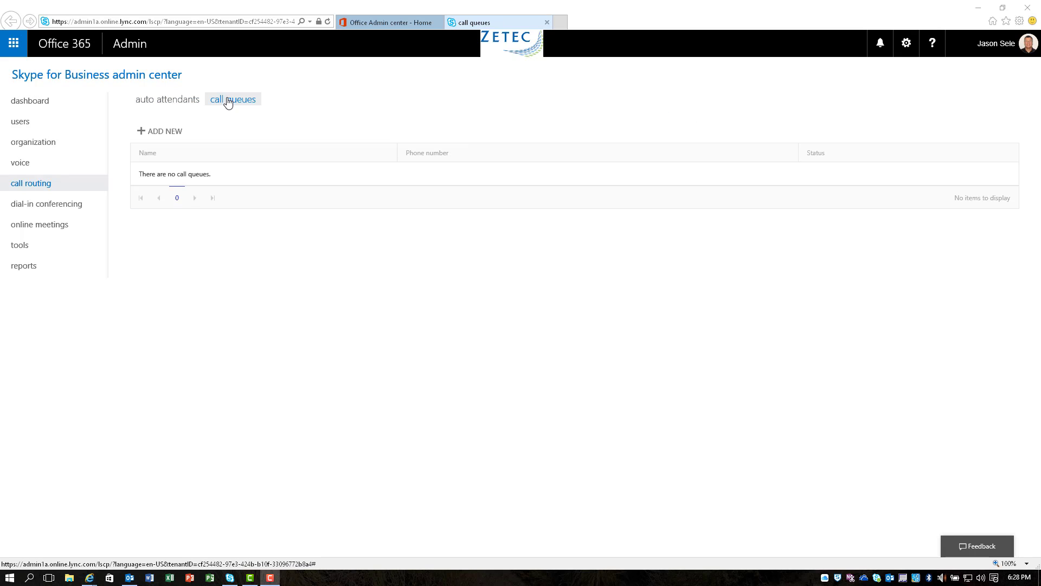
{"action": "mouse_move", "coordinate": [144, 133]}
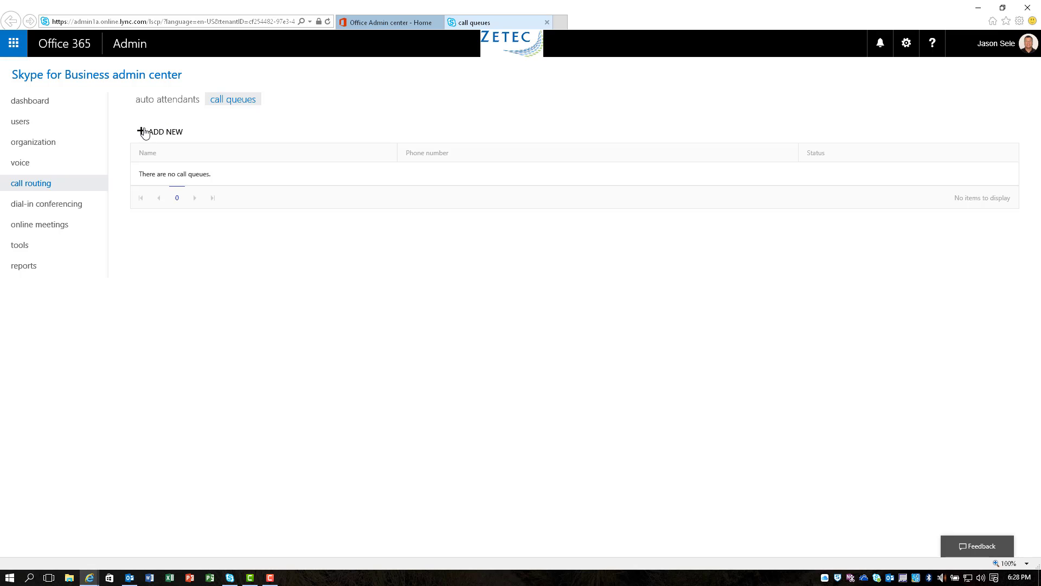
Begin a new call queue and inspect the Phone number and Domain choices
{"action": "left_click", "coordinate": [159, 132]}
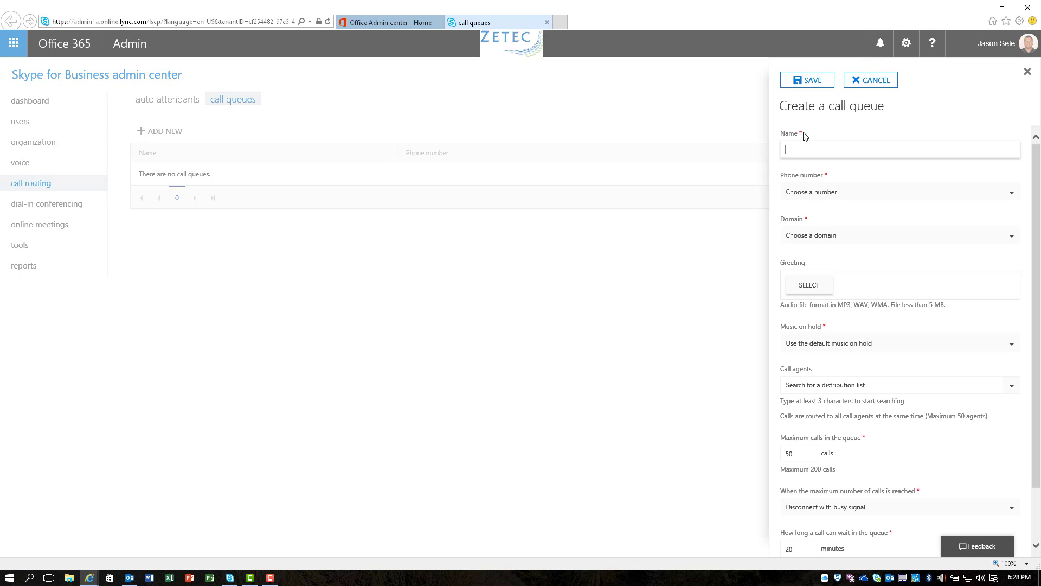
{"action": "mouse_move", "coordinate": [833, 281]}
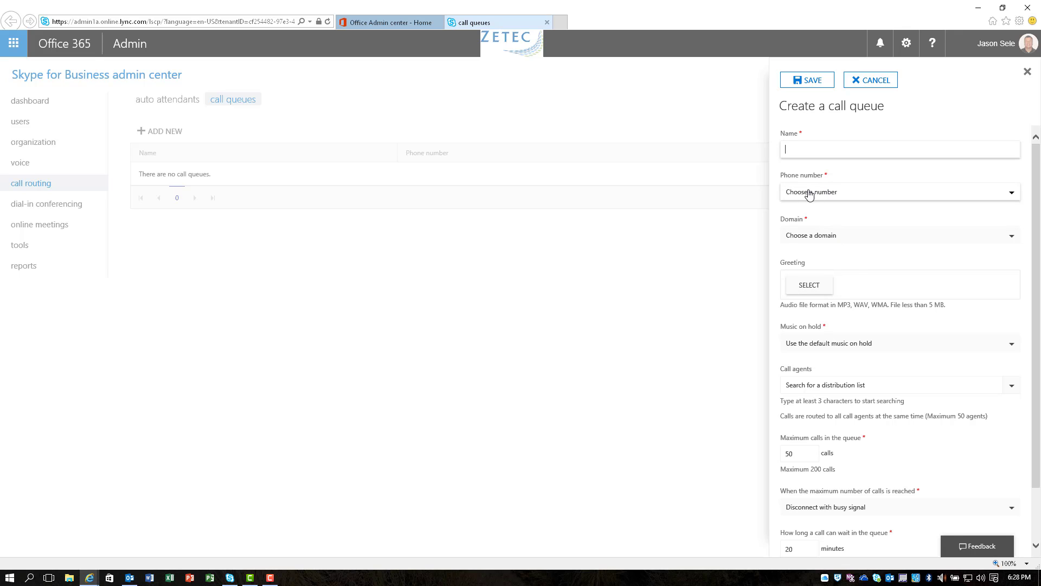
{"action": "left_click", "coordinate": [900, 192]}
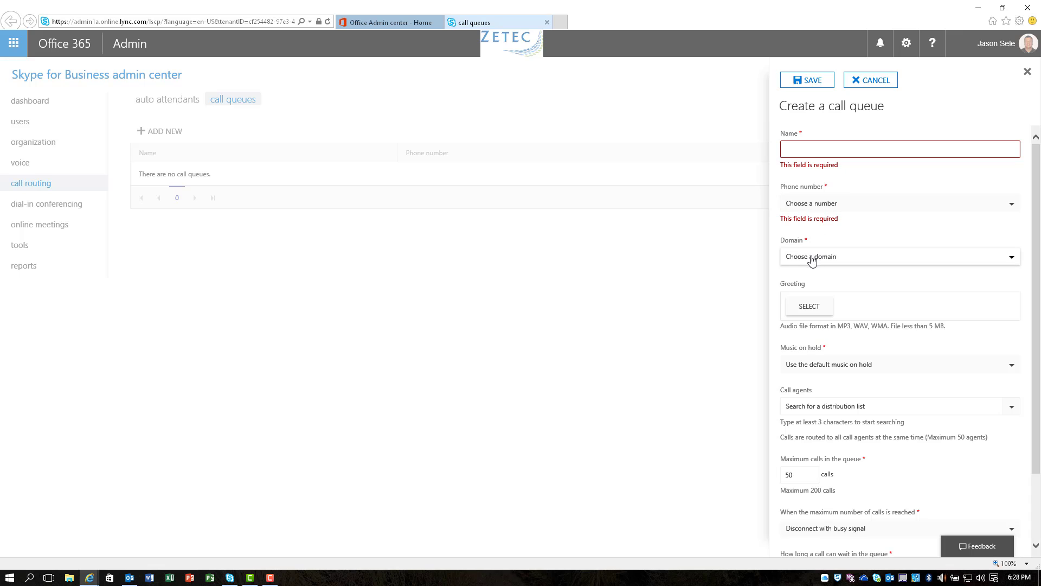
{"action": "left_click", "coordinate": [900, 256]}
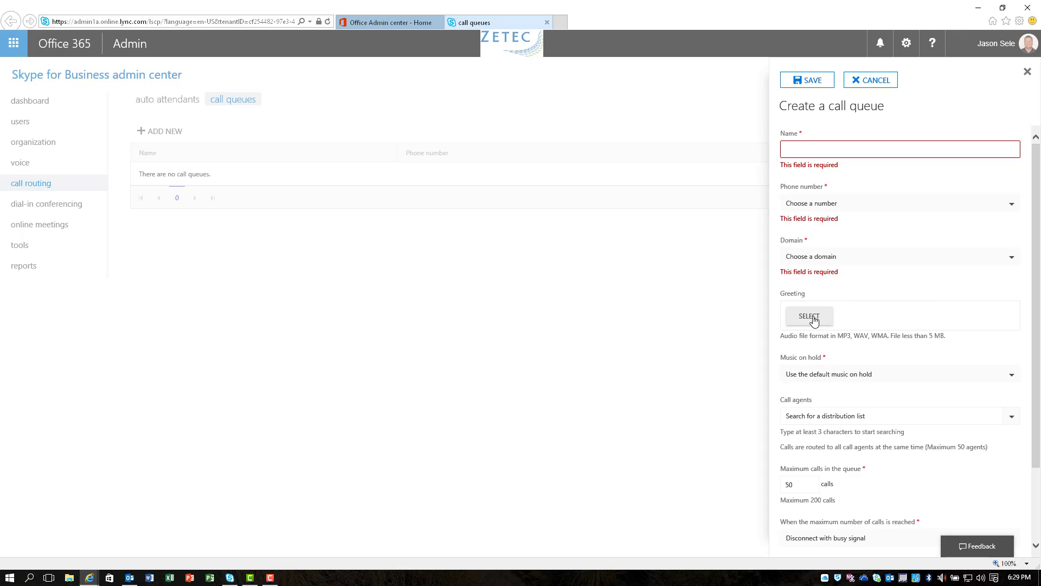
{"action": "mouse_move", "coordinate": [807, 320]}
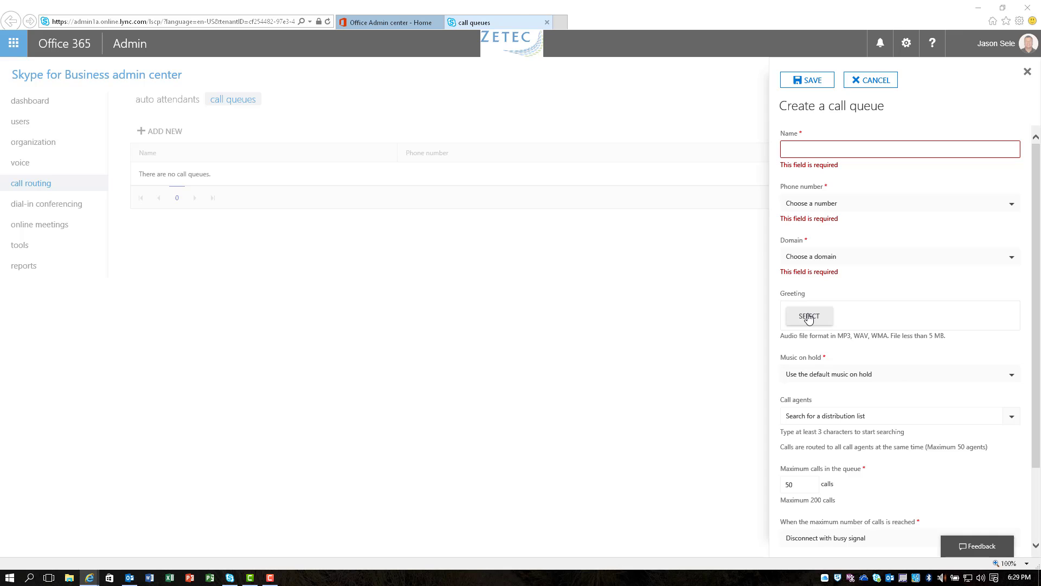
Browse for a call queue greeting audio file, then cancel without choosing one
{"action": "left_click", "coordinate": [810, 316]}
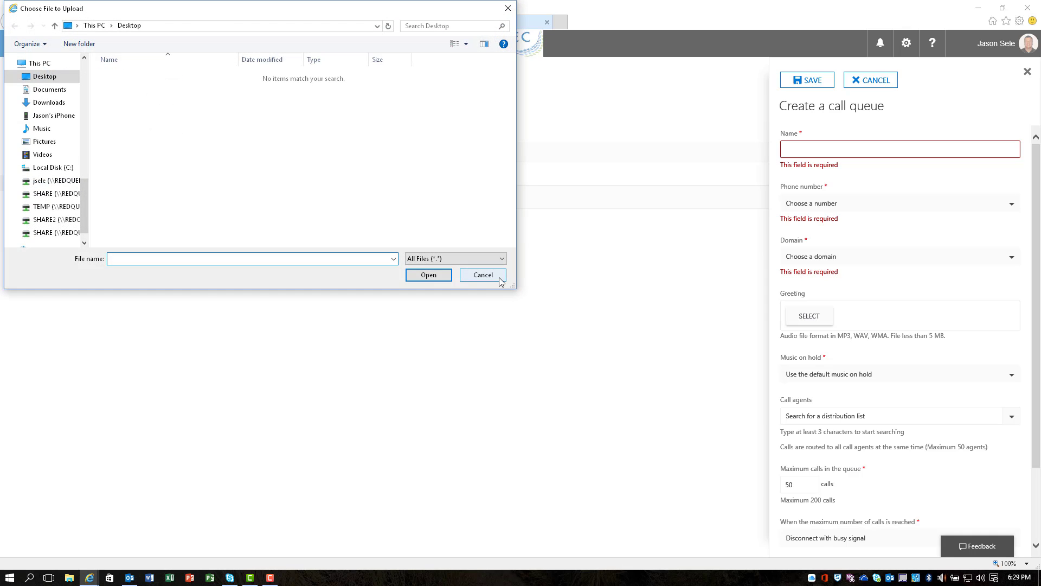
{"action": "left_click", "coordinate": [483, 274]}
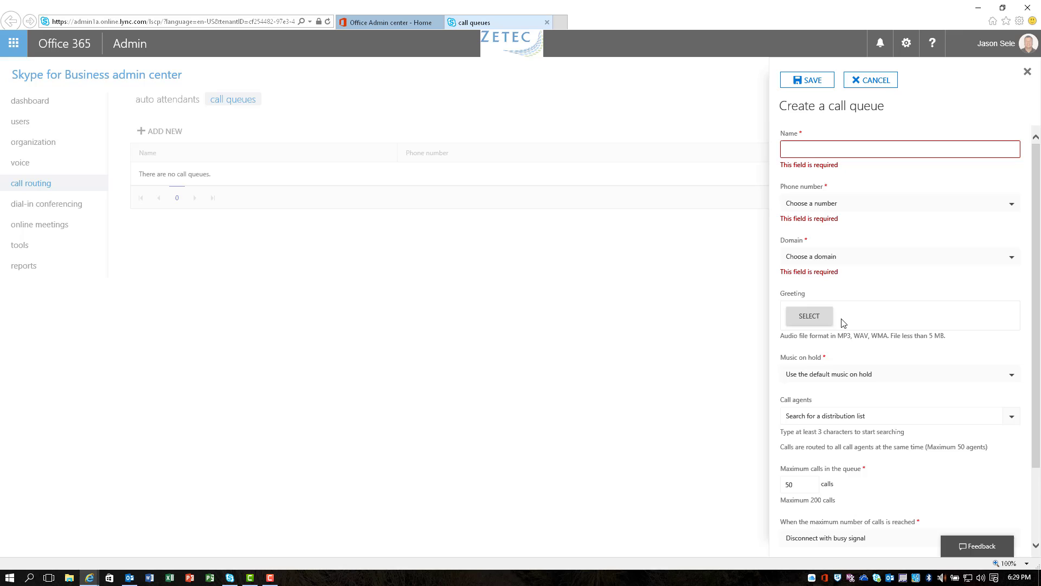
{"action": "mouse_move", "coordinate": [912, 389]}
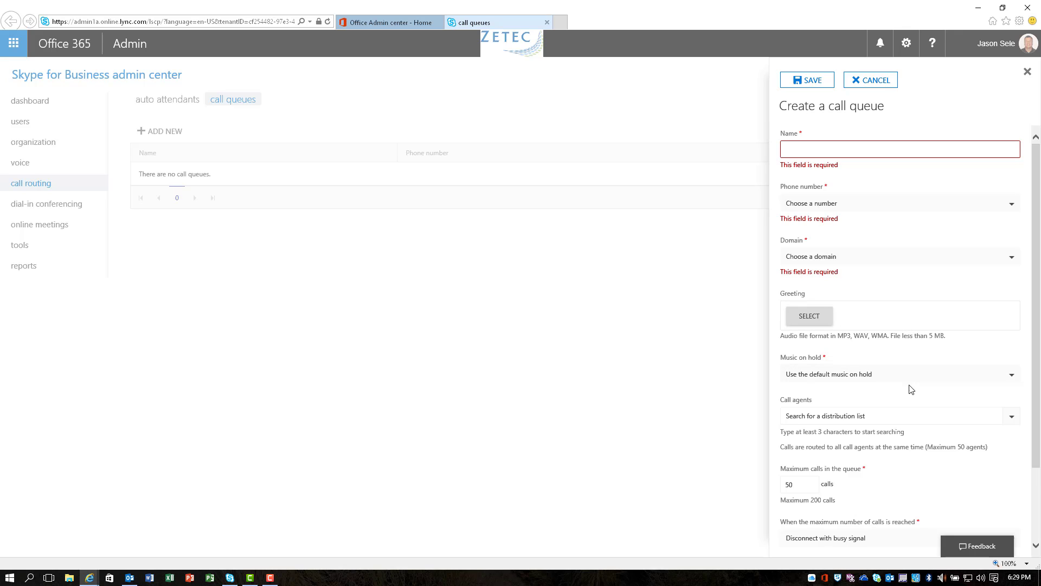
{"action": "mouse_move", "coordinate": [1036, 282]}
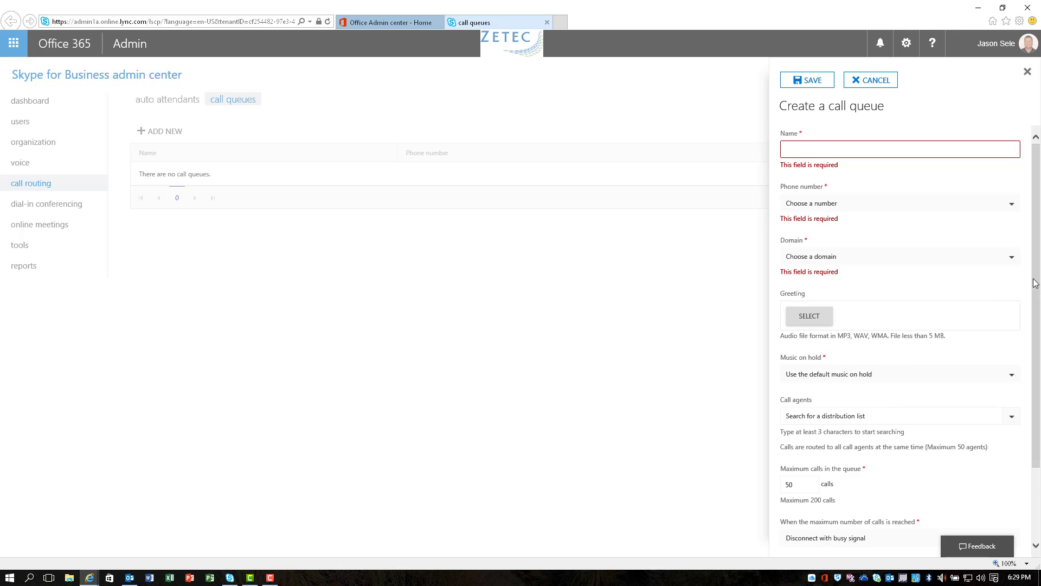
{"action": "scroll", "scroll_direction": "down", "scroll_amount": 3}
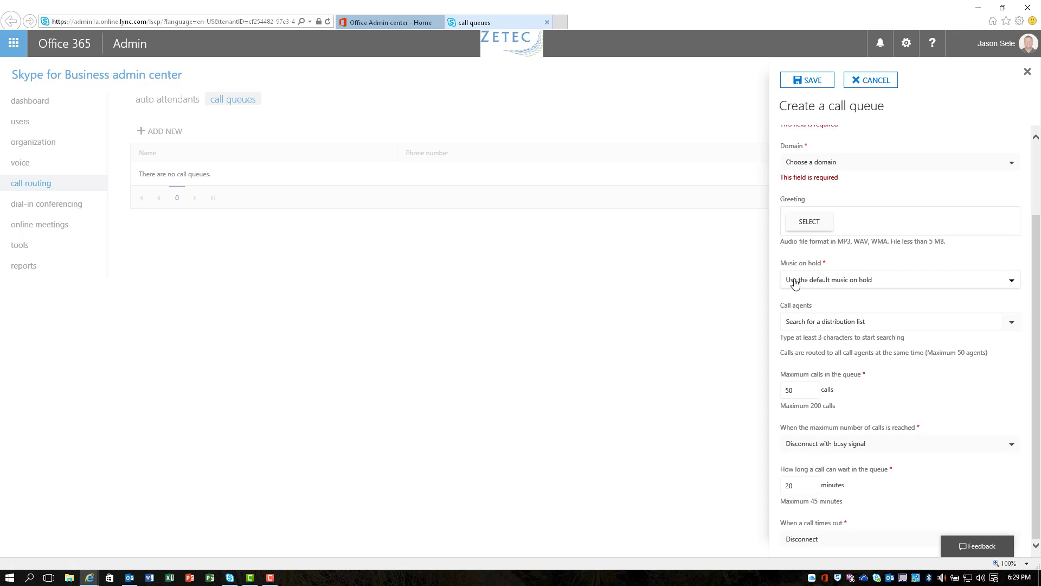
{"action": "mouse_move", "coordinate": [807, 282]}
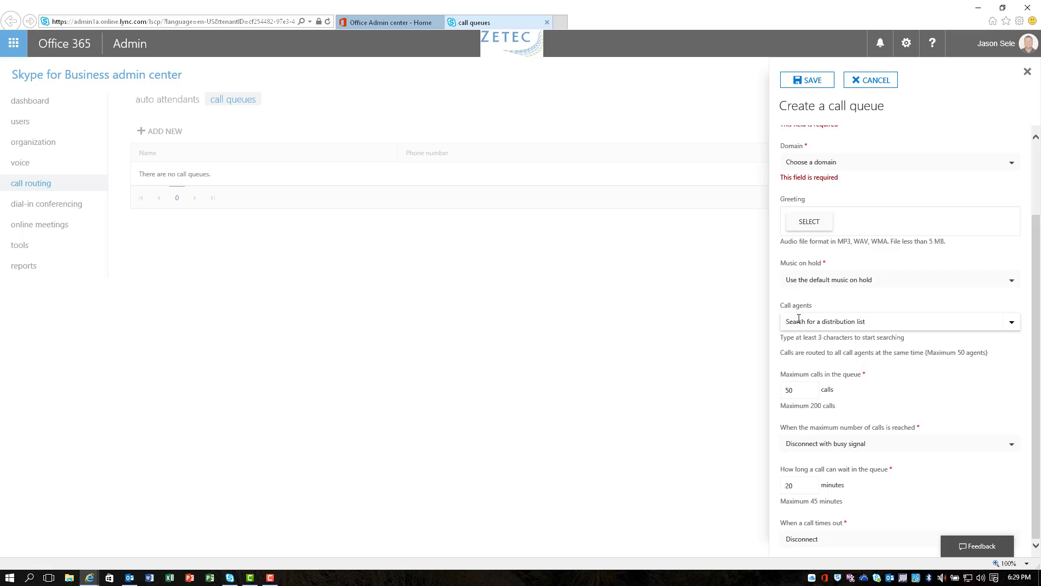
{"action": "left_click", "coordinate": [884, 321]}
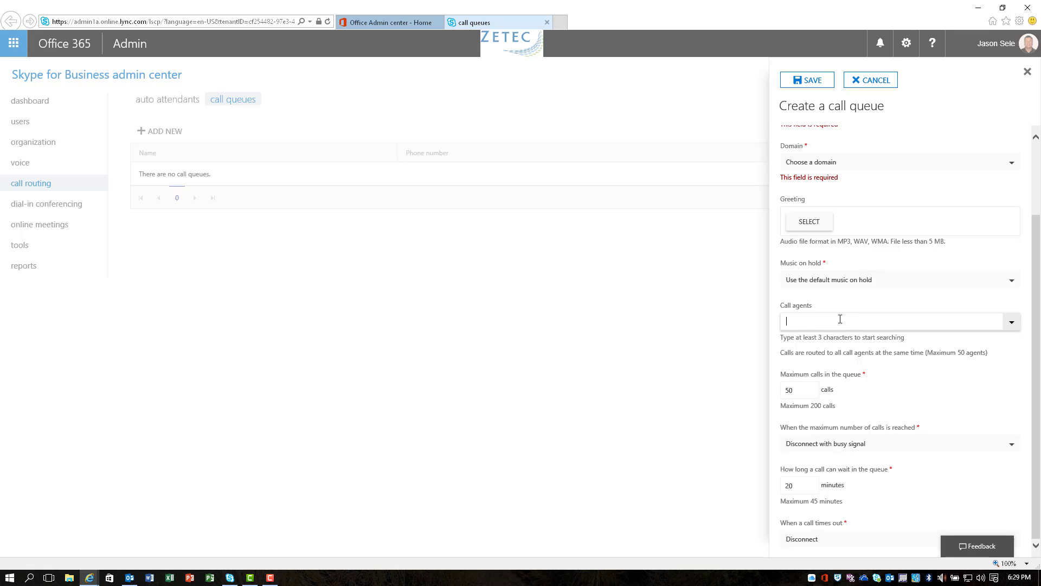
{"action": "mouse_move", "coordinate": [799, 312]}
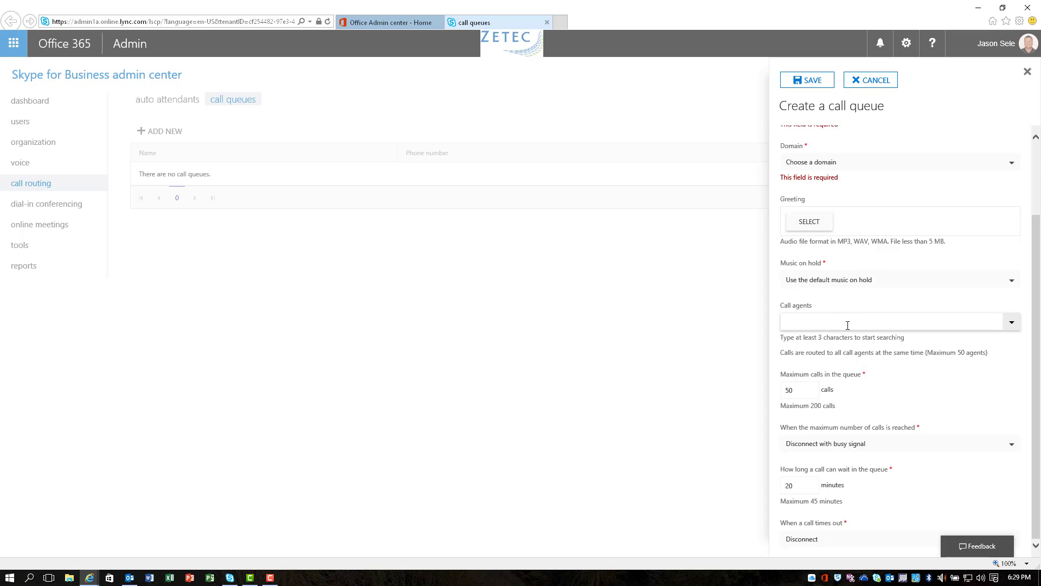
{"action": "mouse_move", "coordinate": [804, 311]}
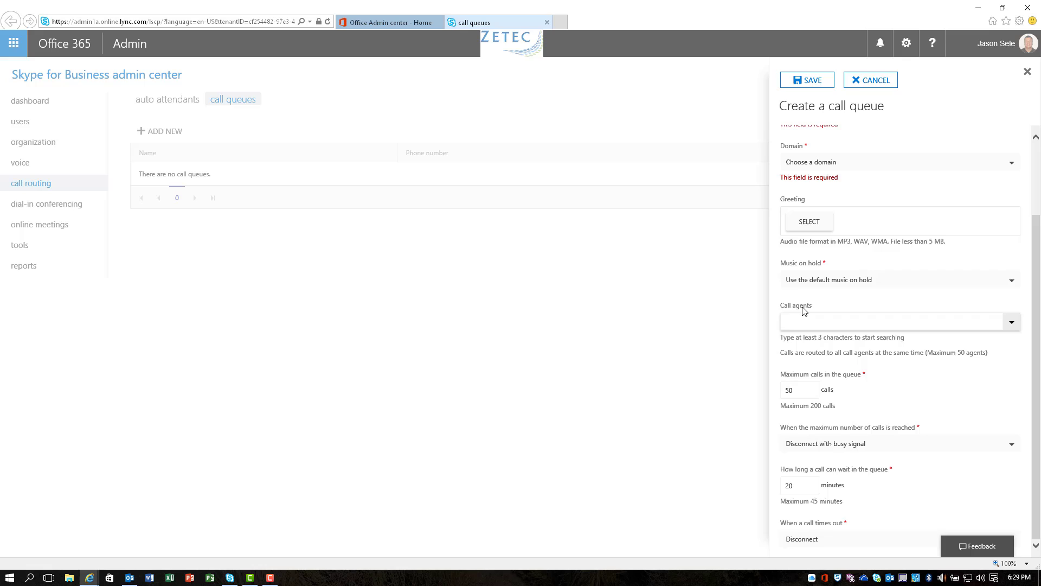
{"action": "left_click", "coordinate": [887, 322]}
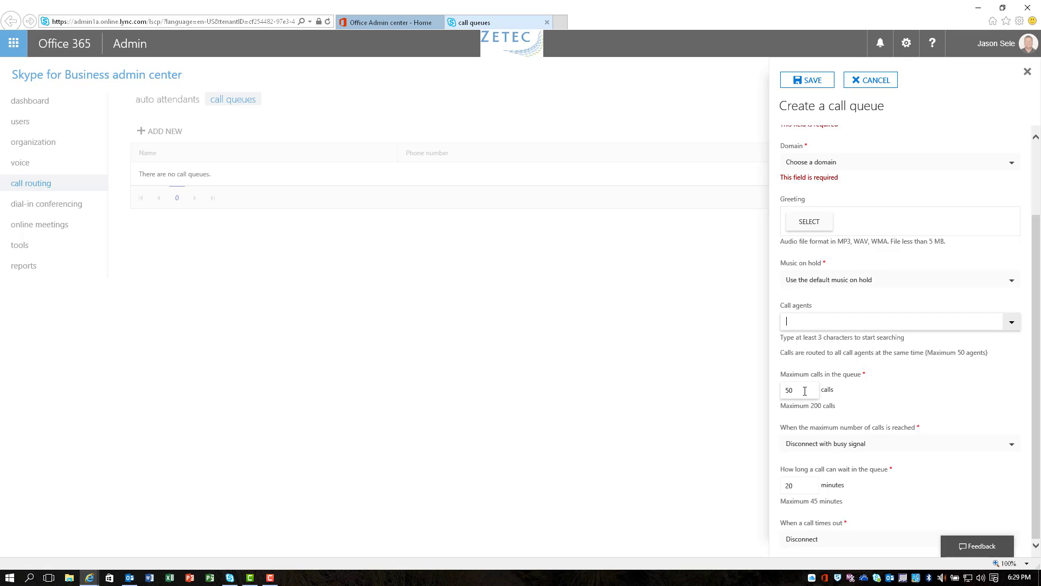
{"action": "mouse_move", "coordinate": [913, 368]}
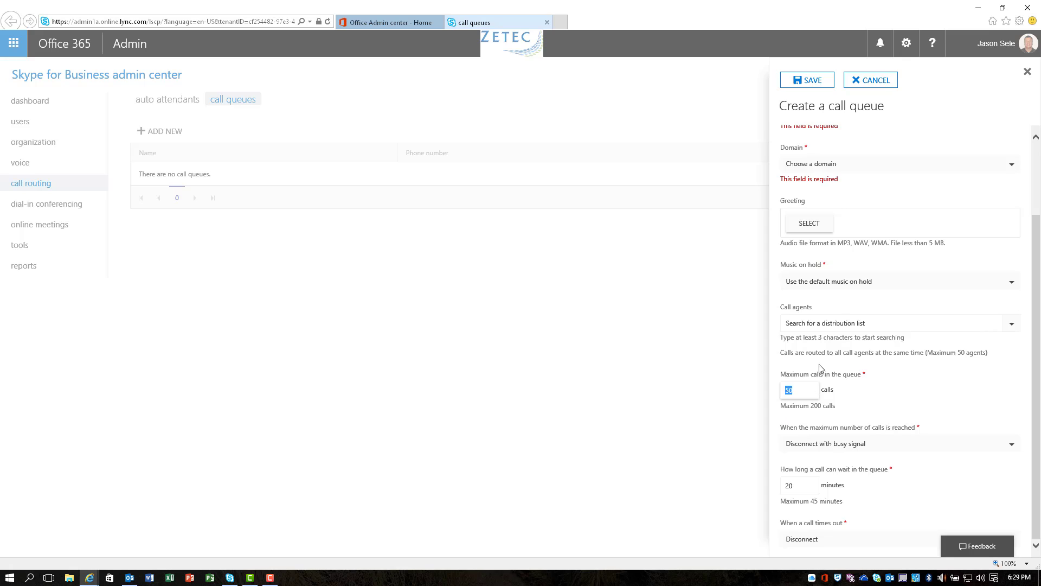
{"action": "mouse_move", "coordinate": [831, 353]}
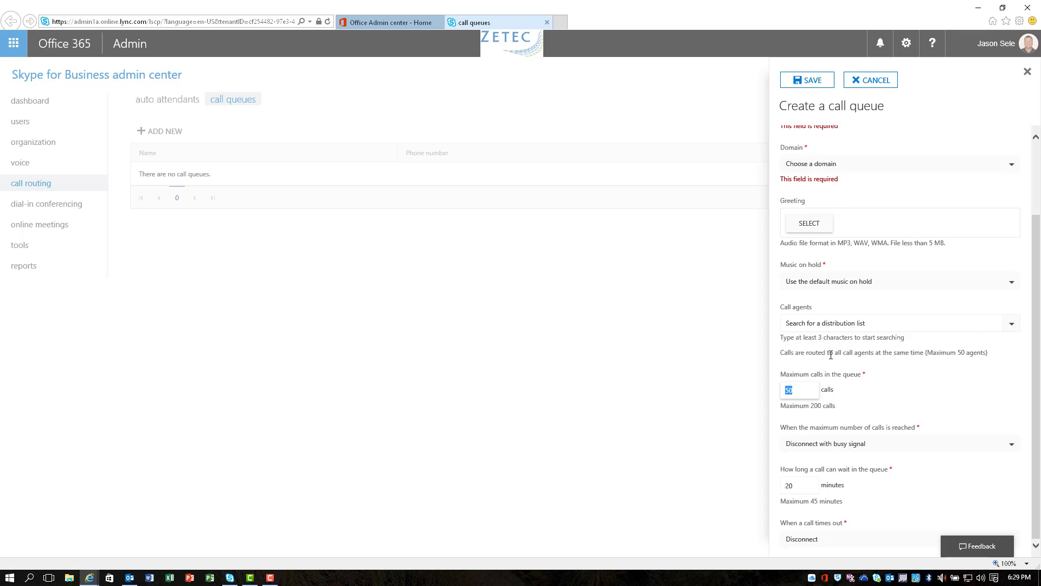
{"action": "mouse_move", "coordinate": [828, 211]}
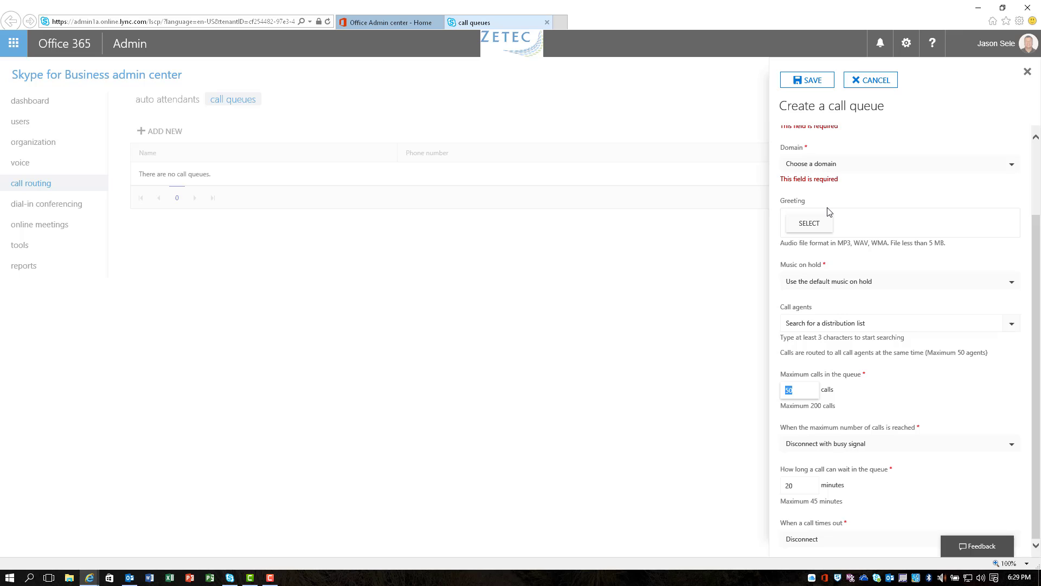
{"action": "mouse_move", "coordinate": [809, 226]}
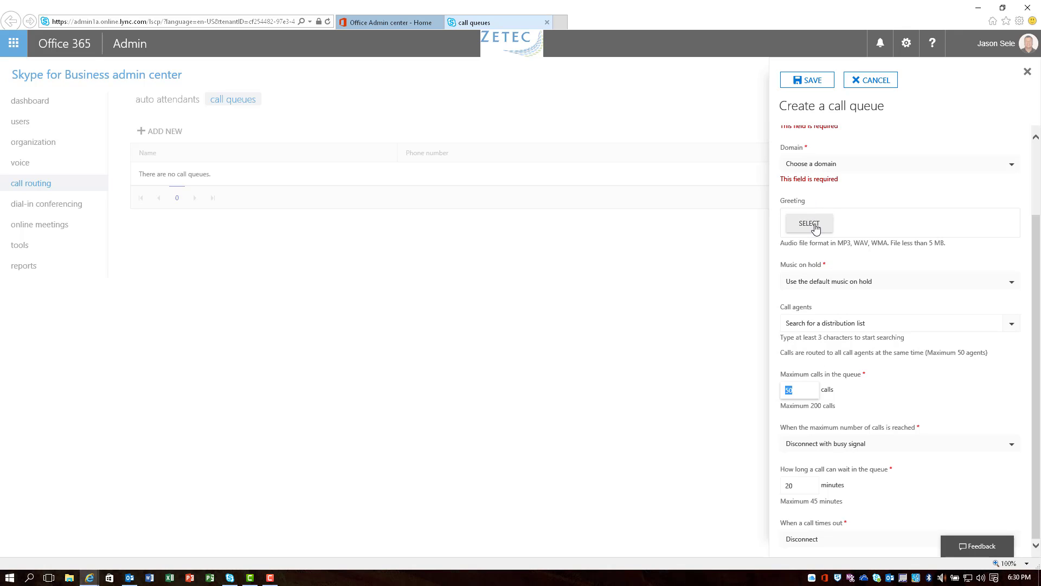
{"action": "mouse_move", "coordinate": [807, 394]}
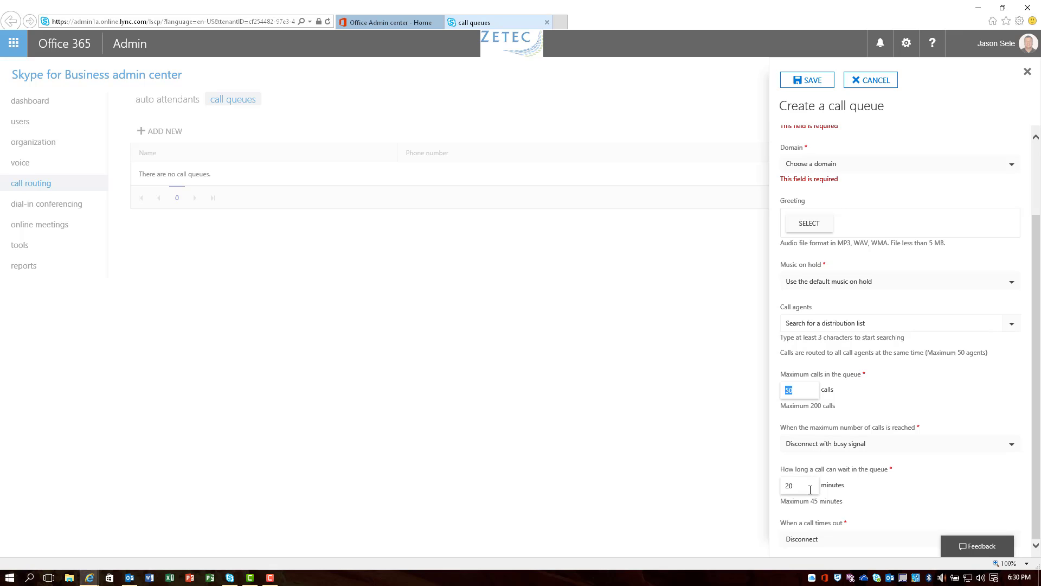
{"action": "mouse_move", "coordinate": [802, 486]}
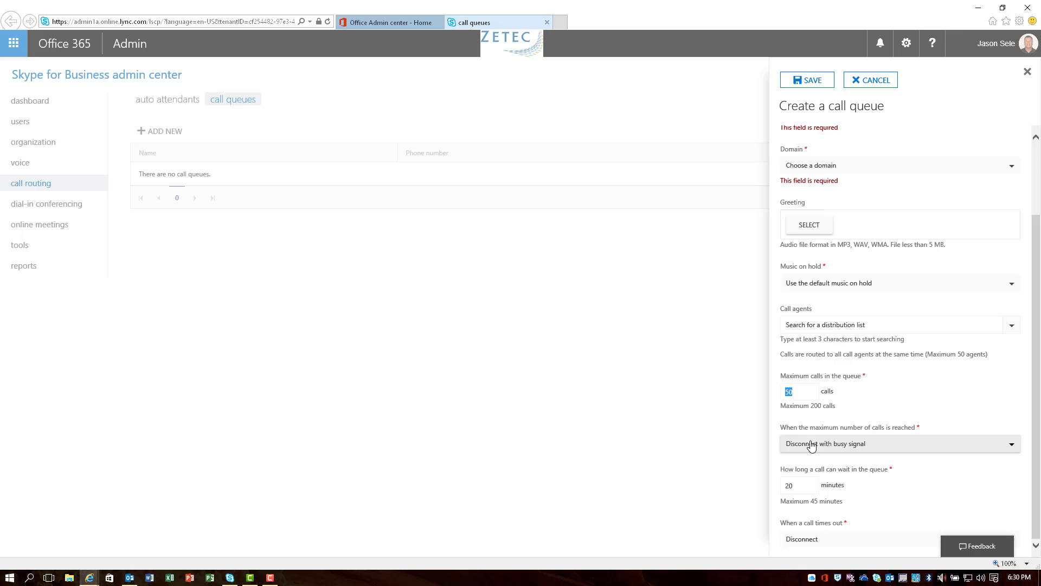
{"action": "mouse_move", "coordinate": [904, 437]}
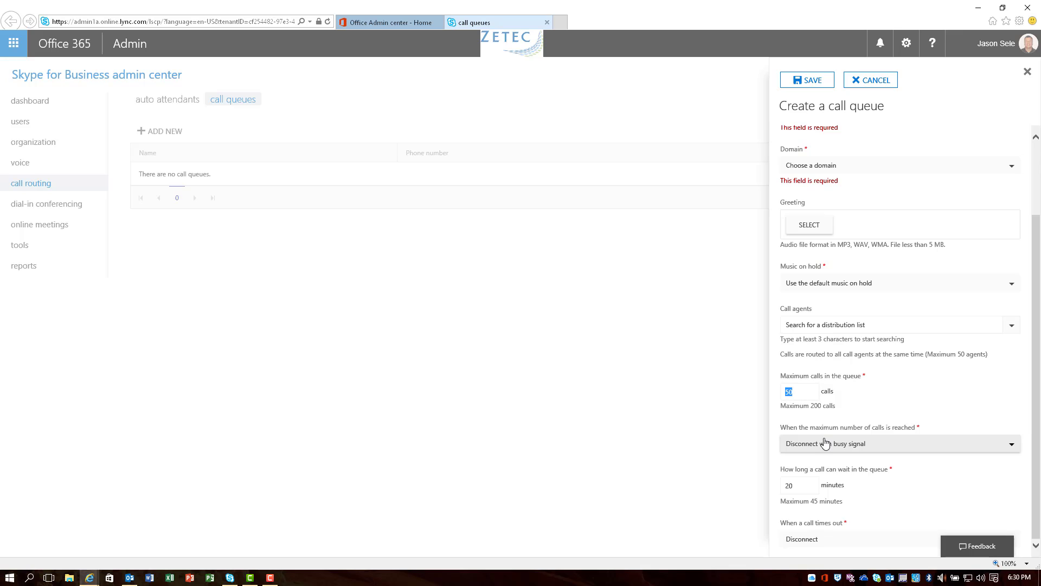
{"action": "left_click", "coordinate": [900, 443]}
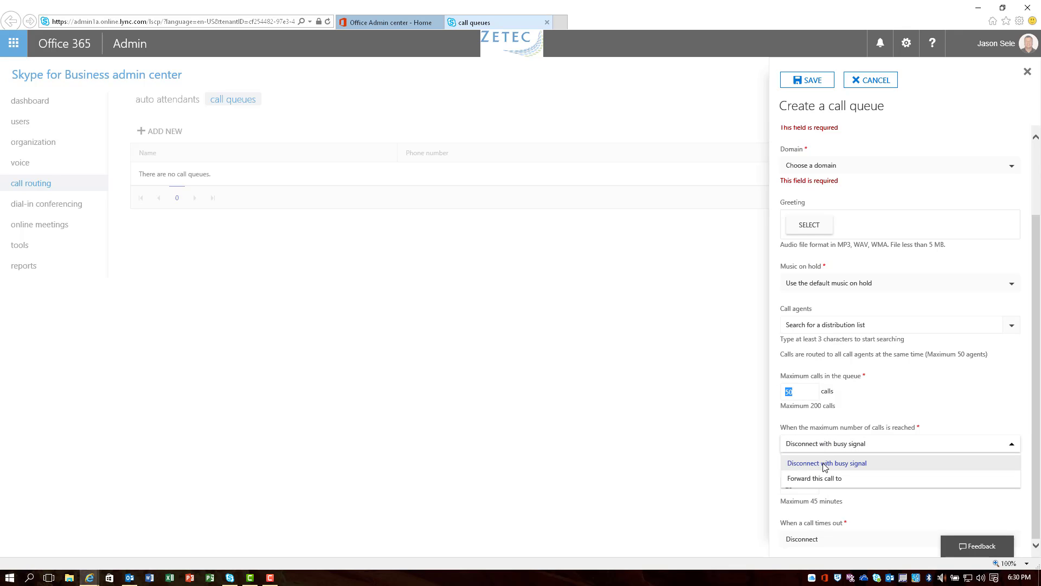
{"action": "mouse_move", "coordinate": [863, 436]}
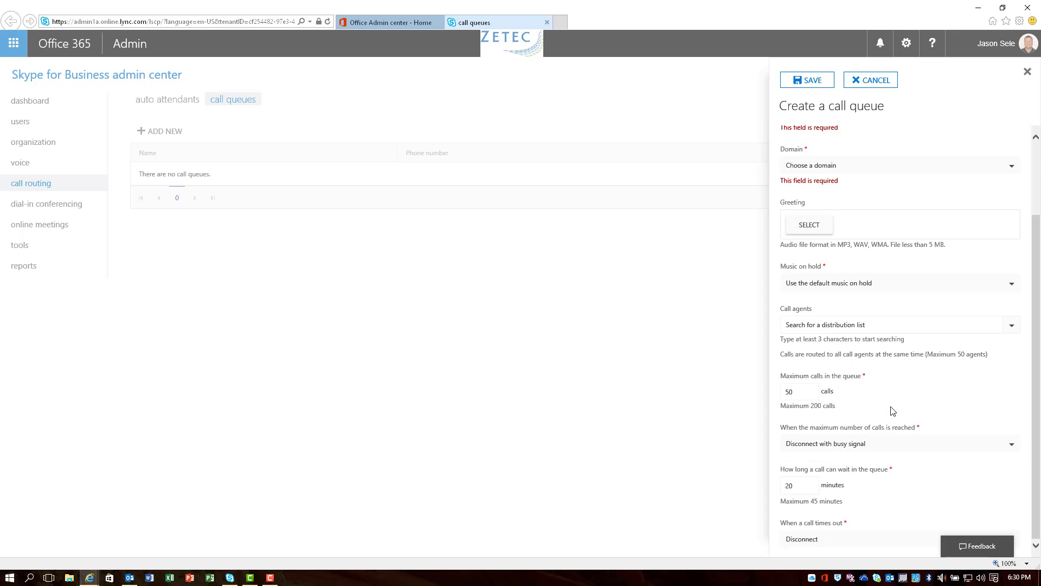
{"action": "mouse_move", "coordinate": [904, 473]}
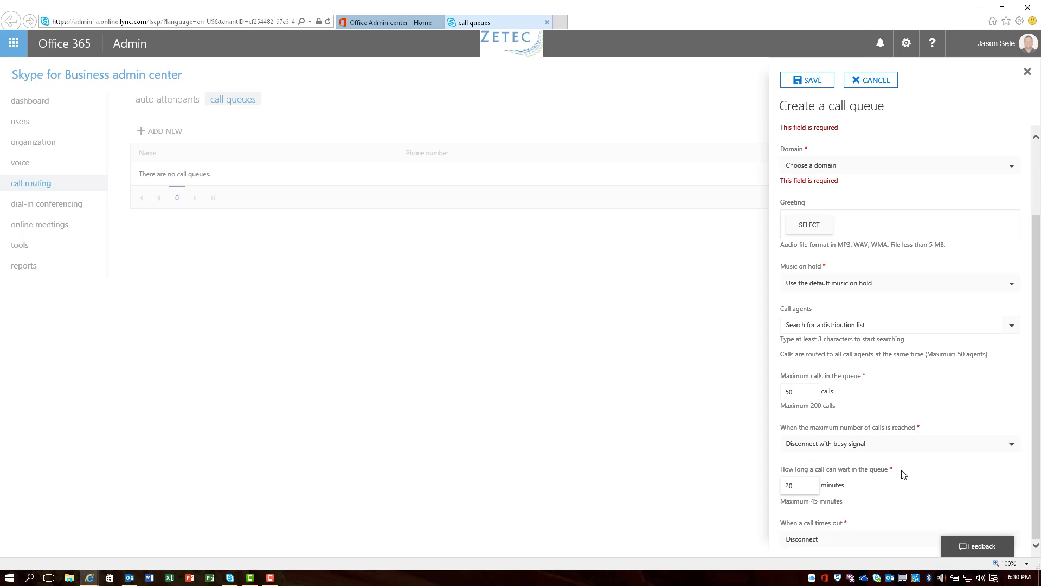
{"action": "mouse_move", "coordinate": [824, 502]}
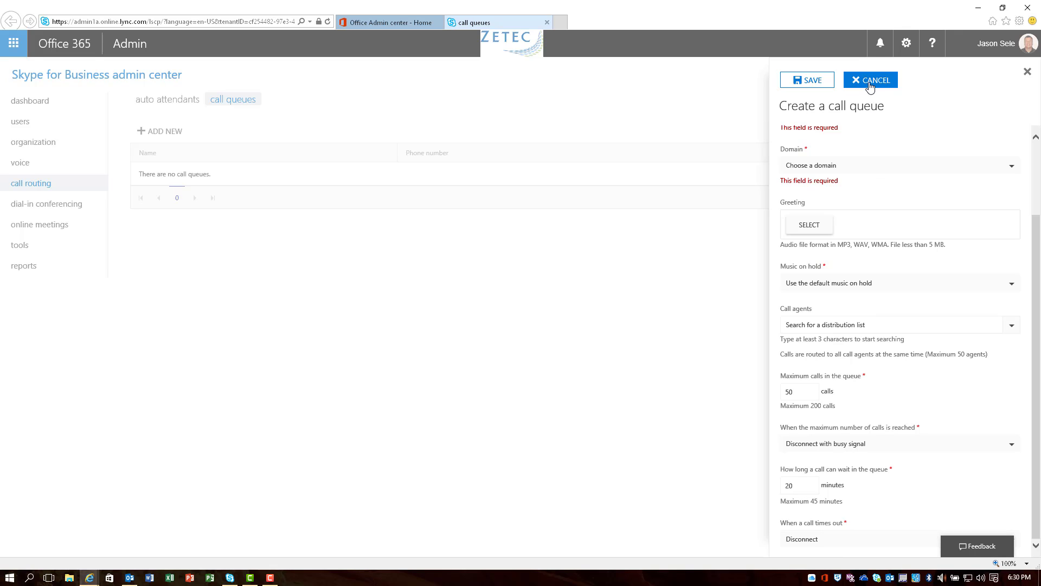
Abandon the unsaved call queue and show the still-empty call queues list
{"action": "left_click", "coordinate": [870, 80]}
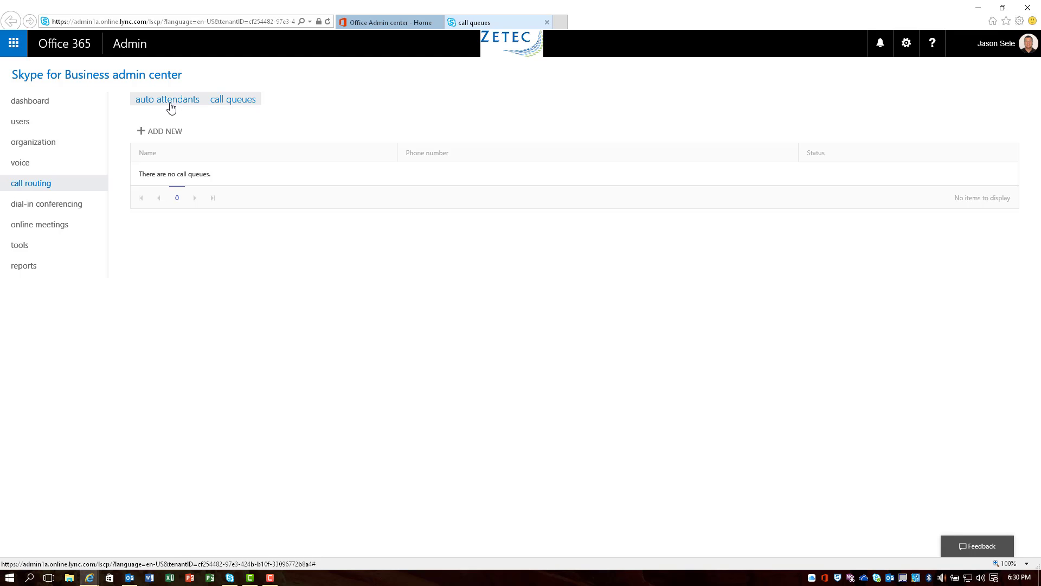
{"action": "left_click", "coordinate": [233, 98]}
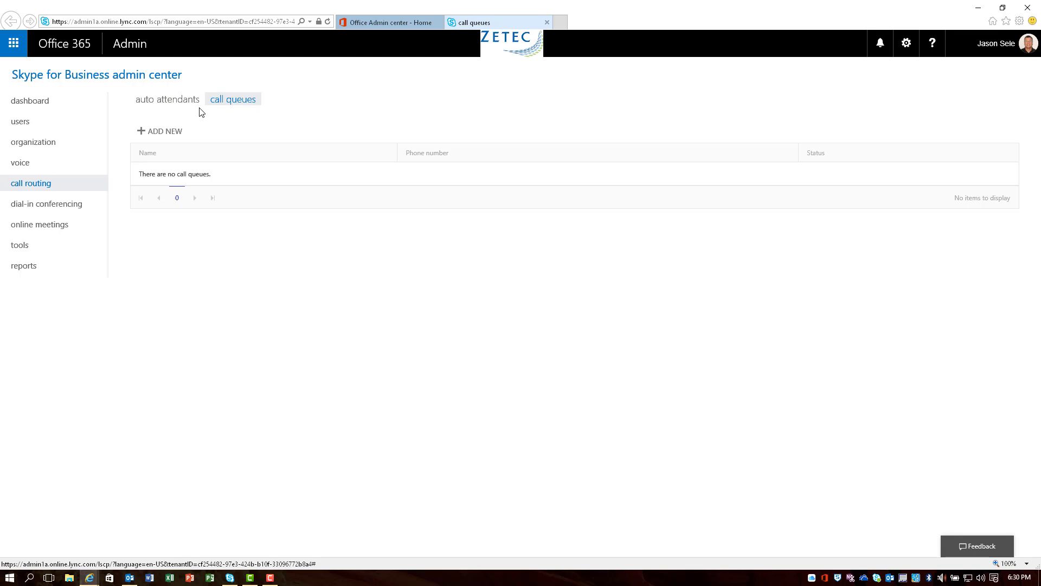
{"action": "mouse_move", "coordinate": [237, 104]}
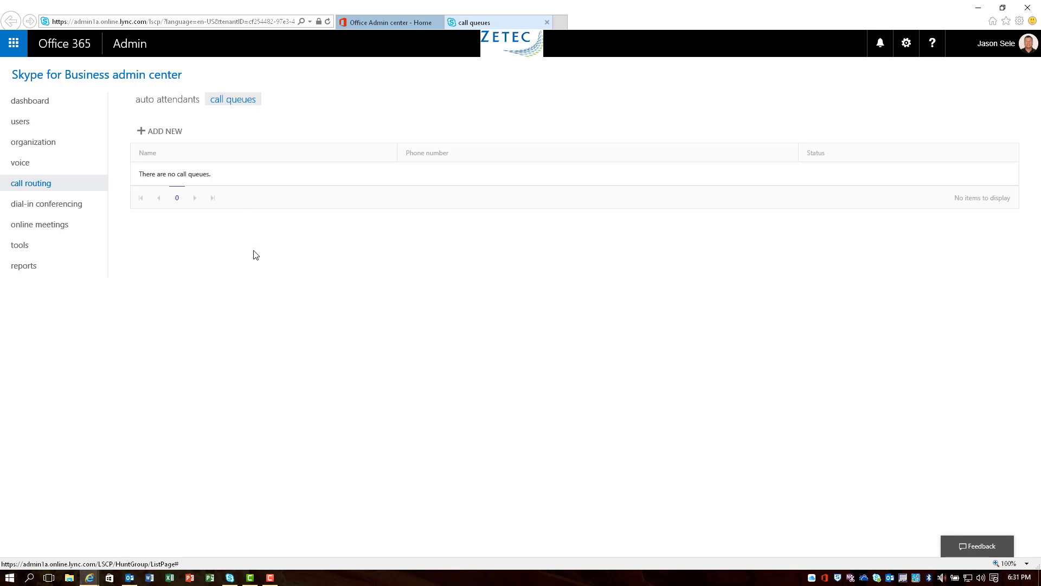
{"action": "mouse_move", "coordinate": [230, 206]}
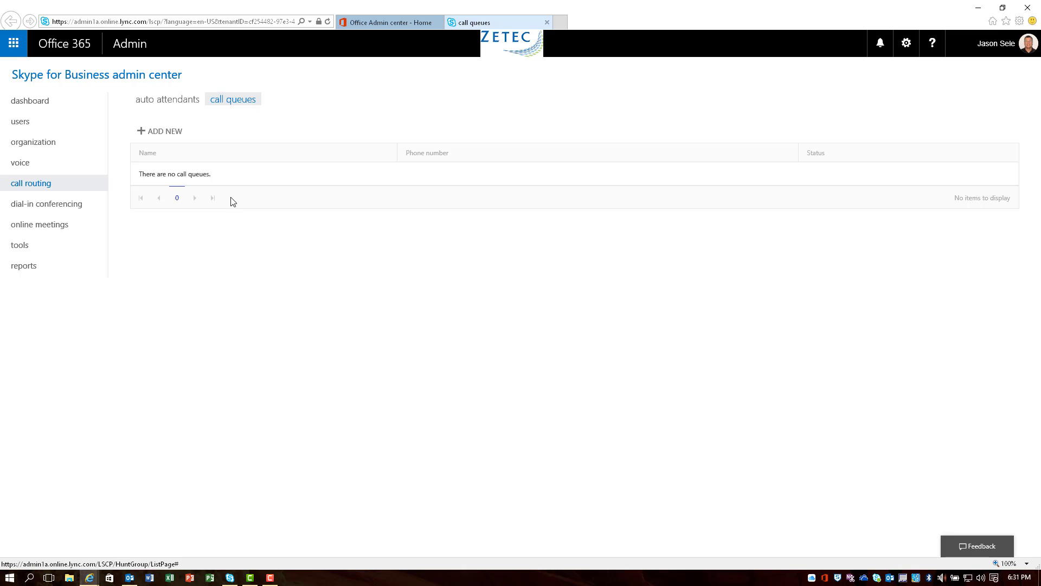
{"action": "mouse_move", "coordinate": [328, 257]}
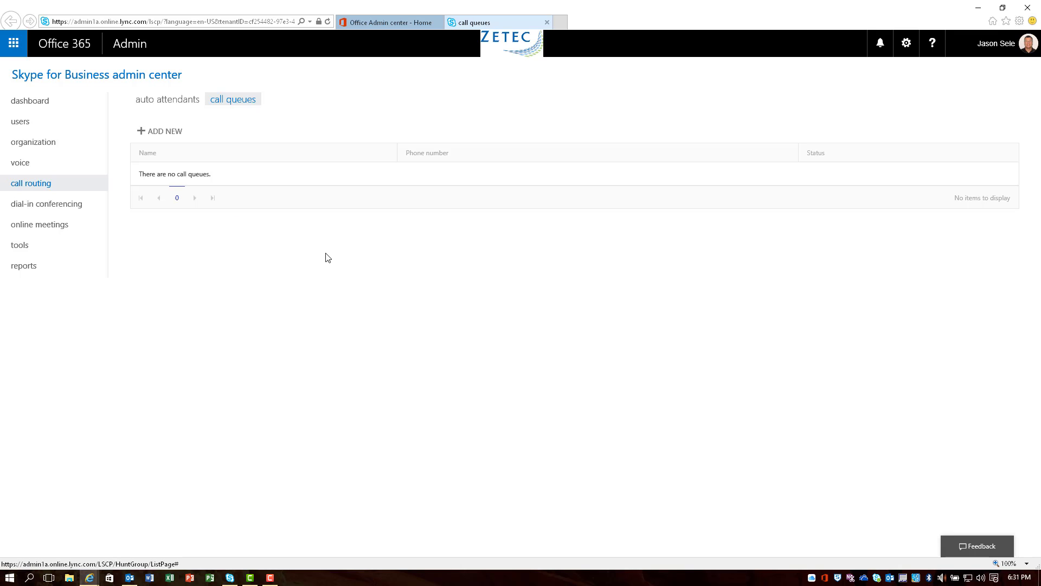
{"action": "mouse_move", "coordinate": [568, 315]}
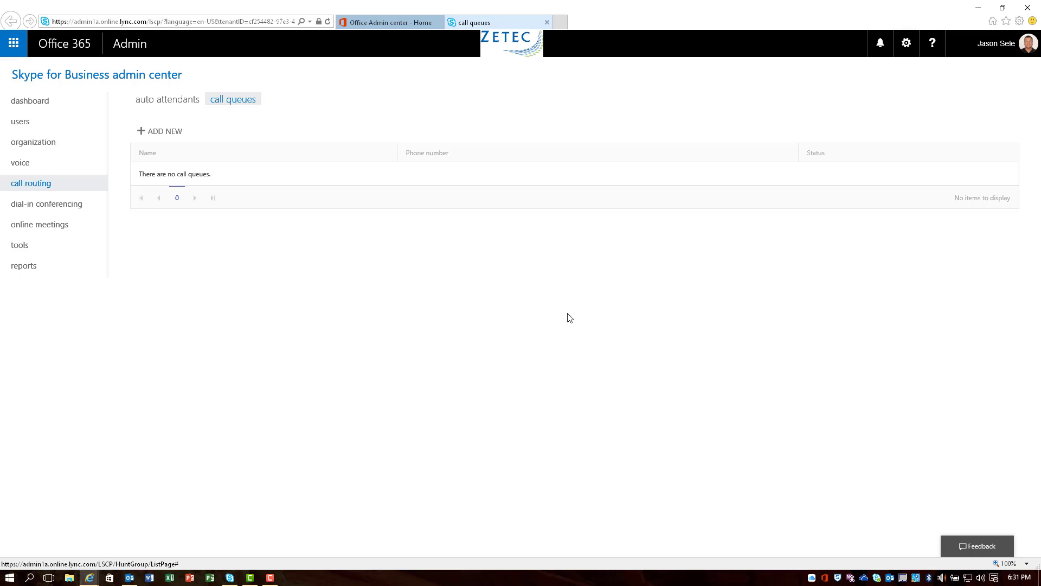
{"action": "mouse_move", "coordinate": [558, 310]}
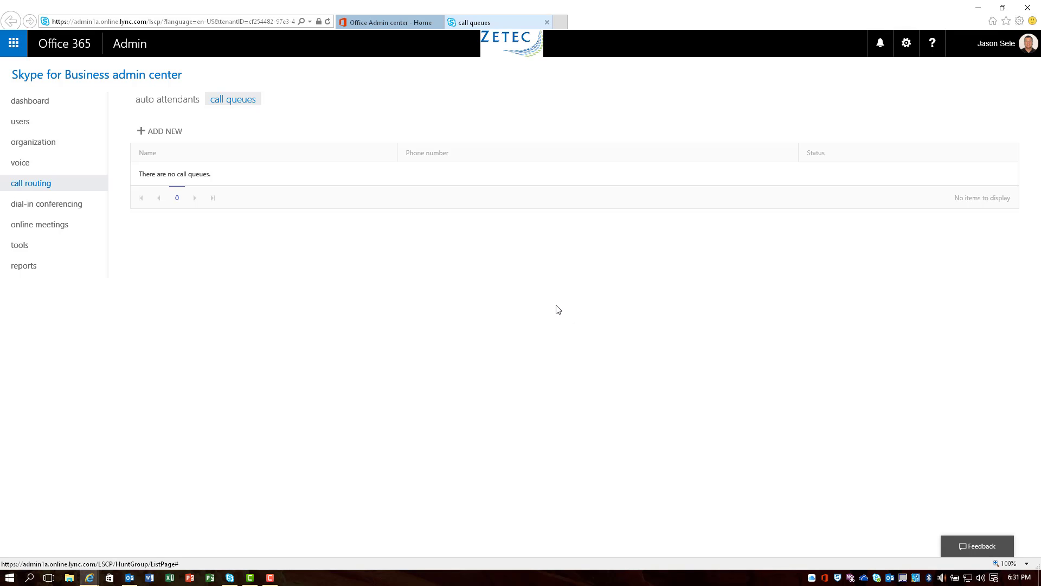